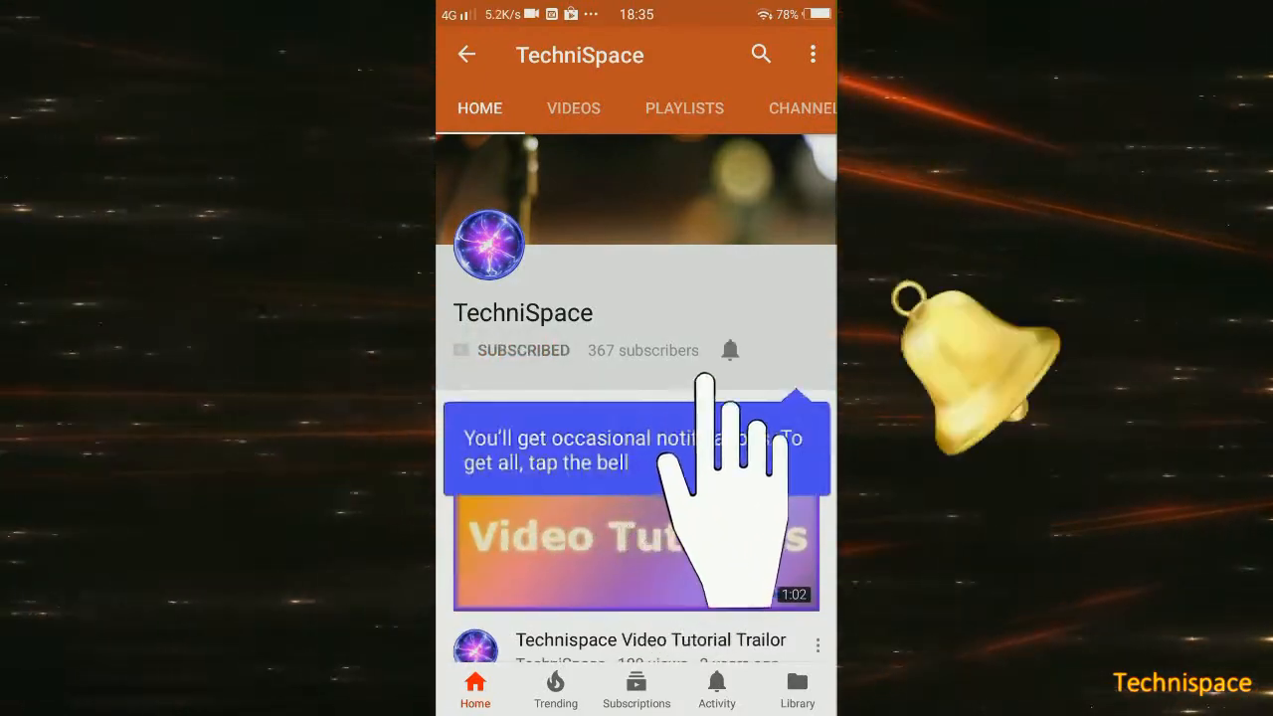
# Go to the official Android Studio download page from the Google search results.
pyautogui.click(730, 350)
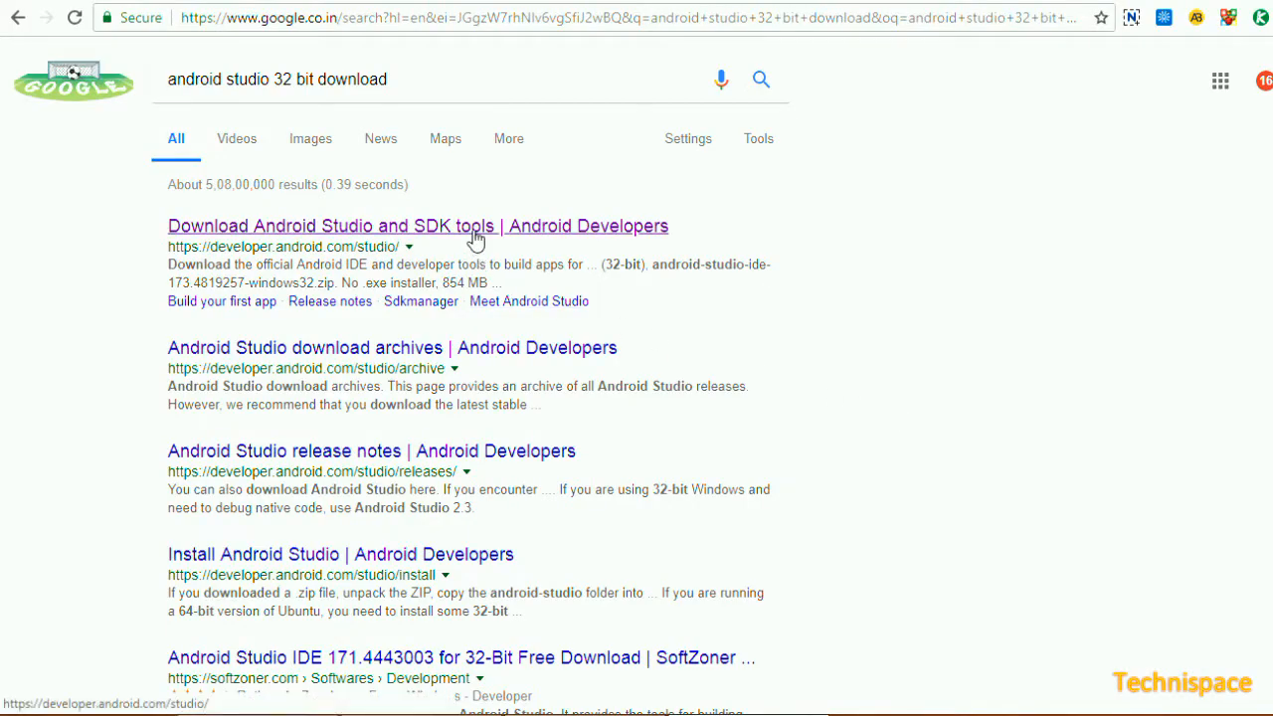
pyautogui.click(418, 227)
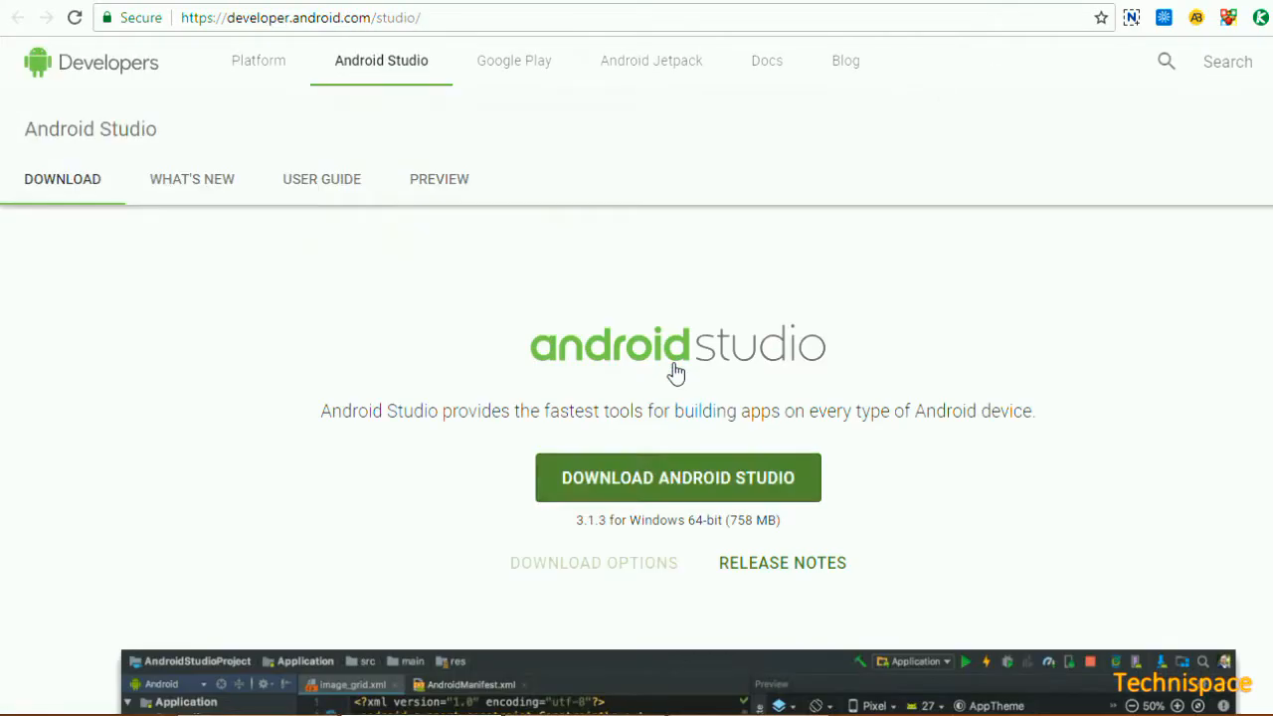
# Scroll through the feature overview down to the Android Studio downloads table.
pyautogui.scroll(-3)
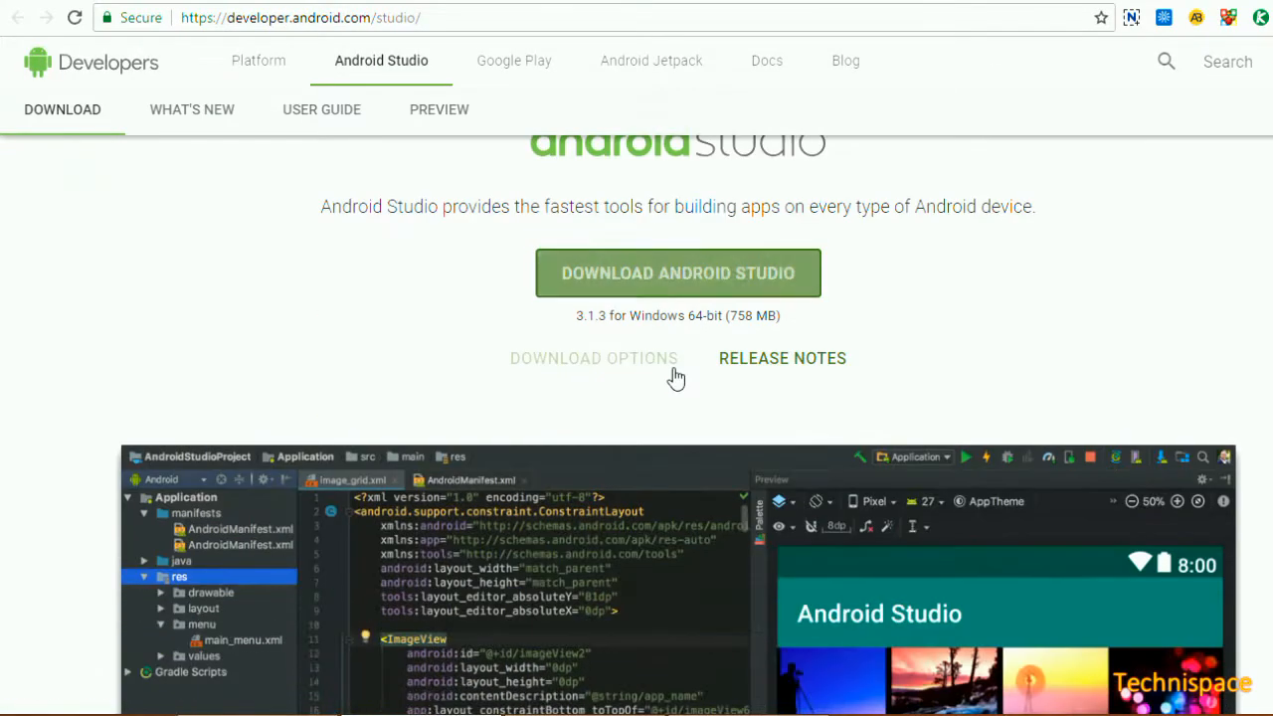
pyautogui.scroll(-3)
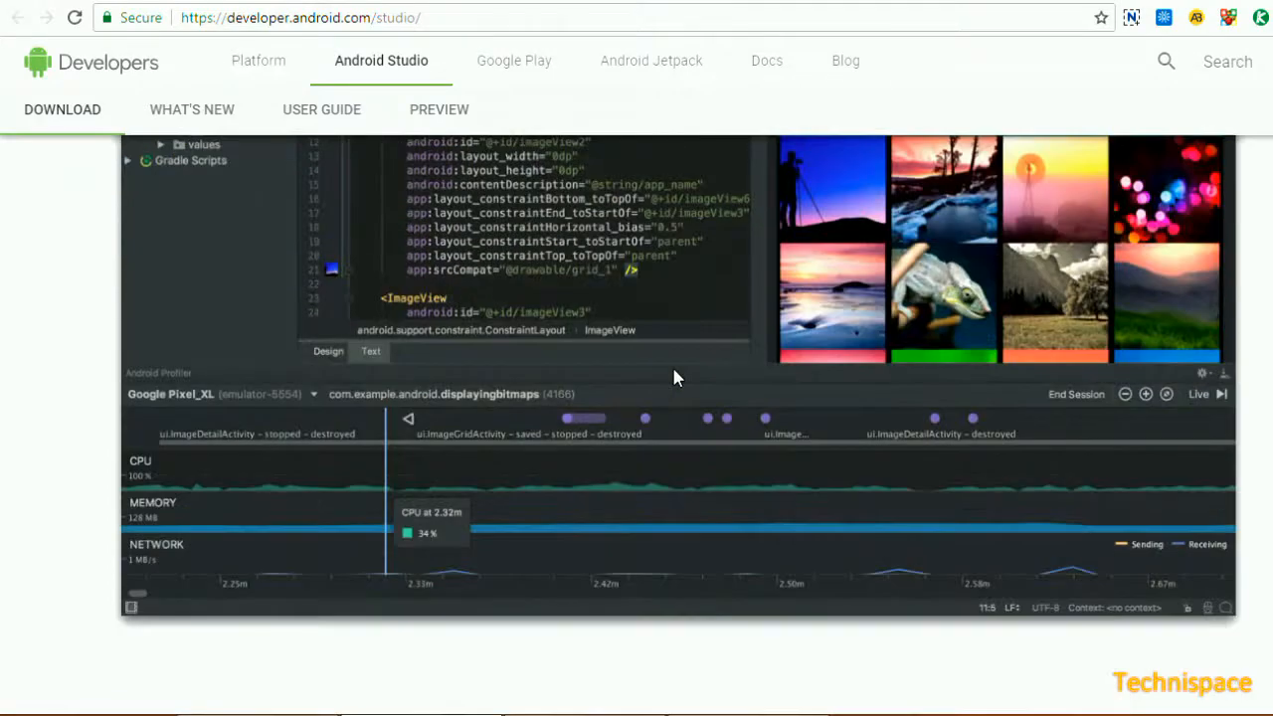
pyautogui.scroll(-3)
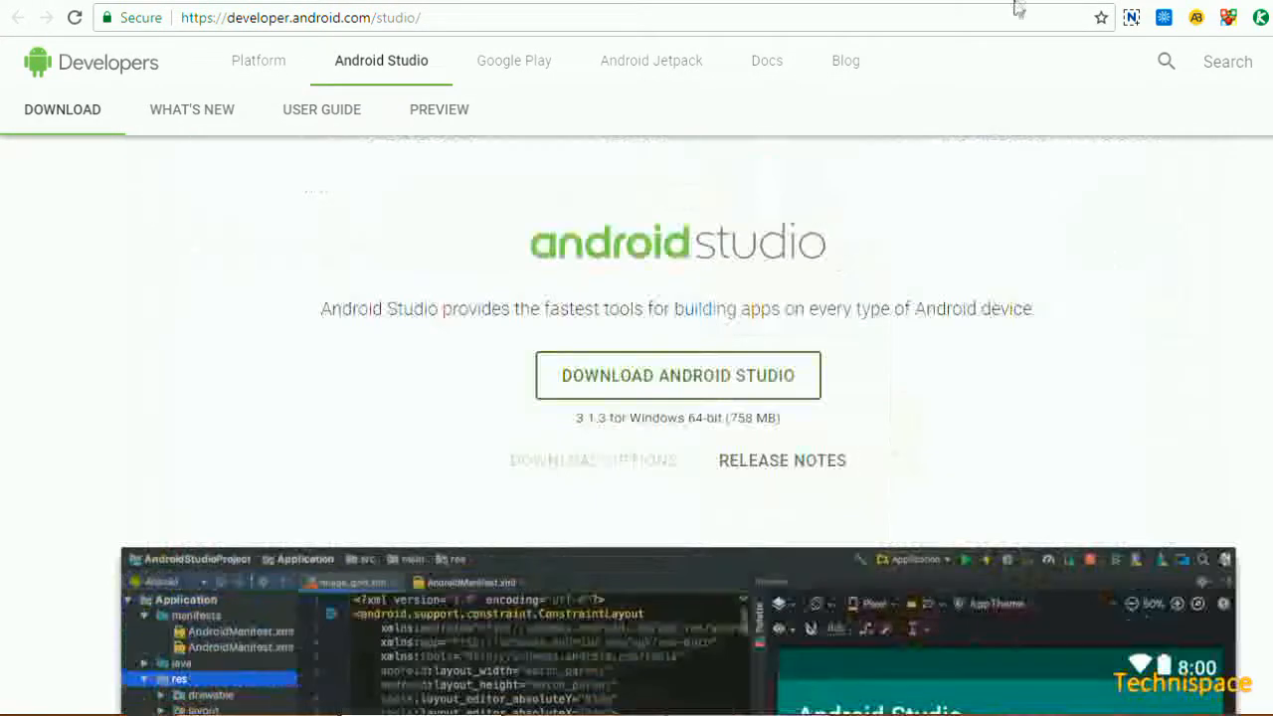
pyautogui.scroll(-3)
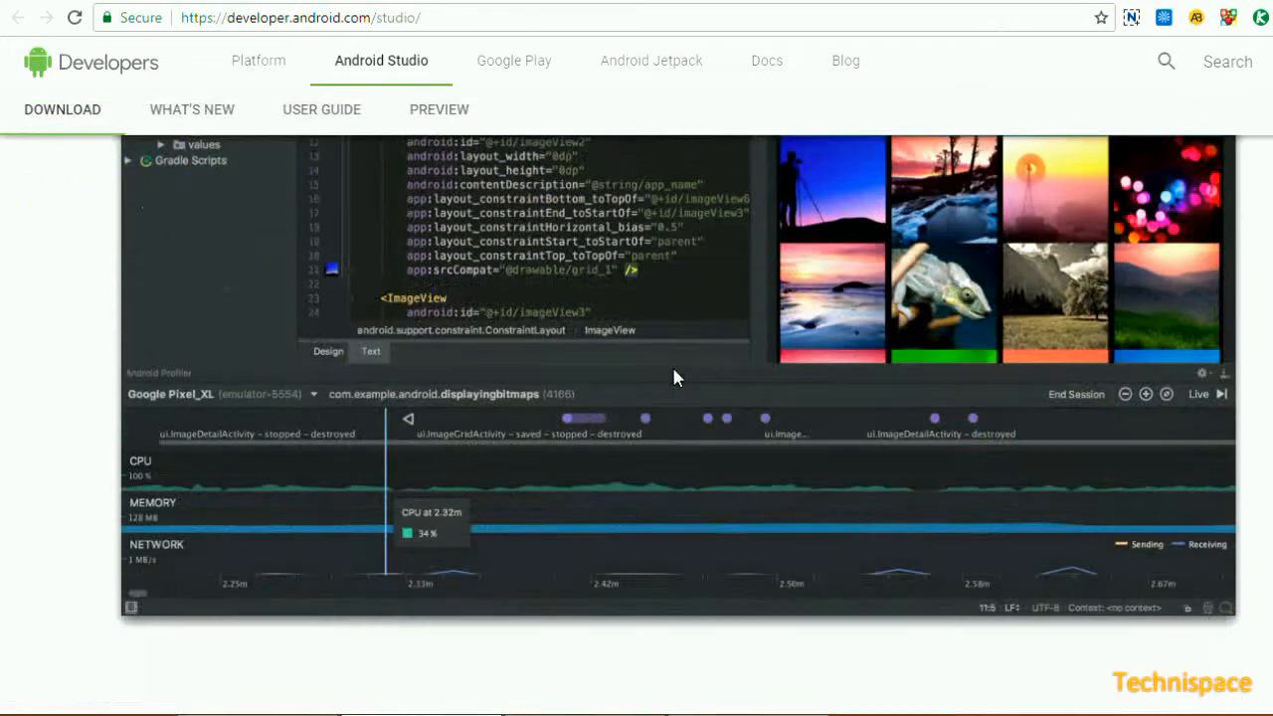
pyautogui.scroll(-3)
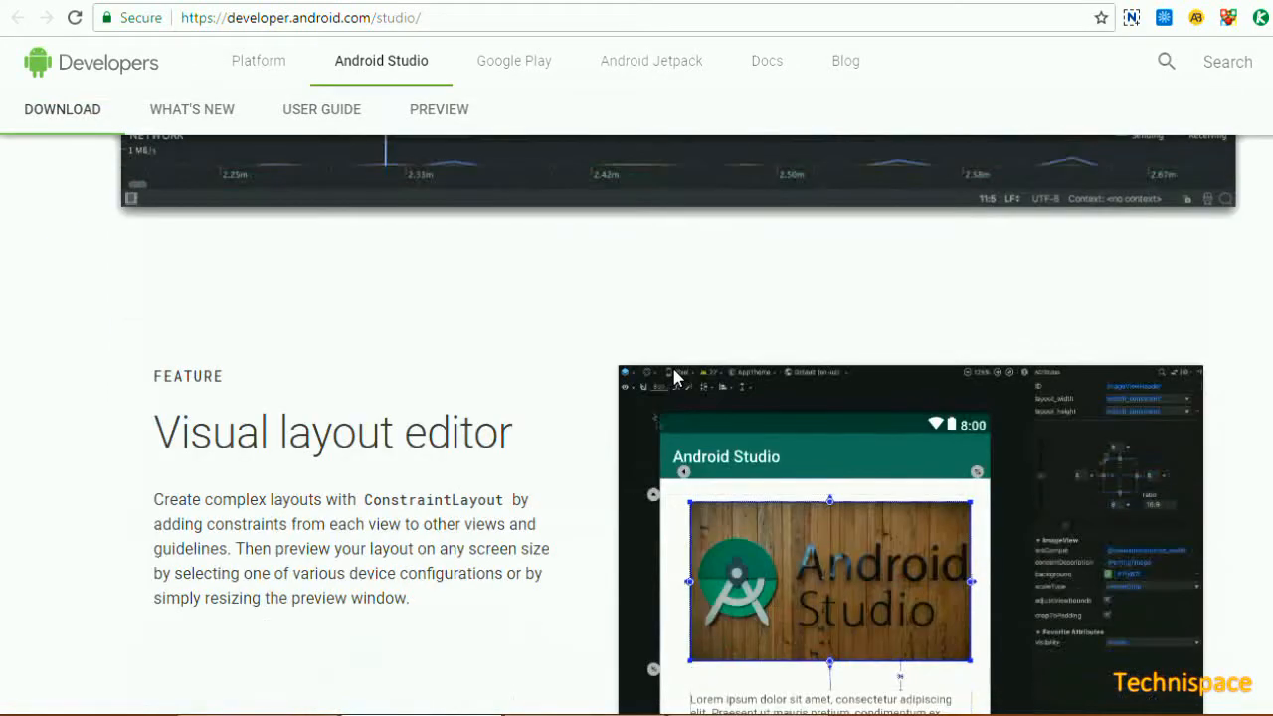
pyautogui.scroll(-3)
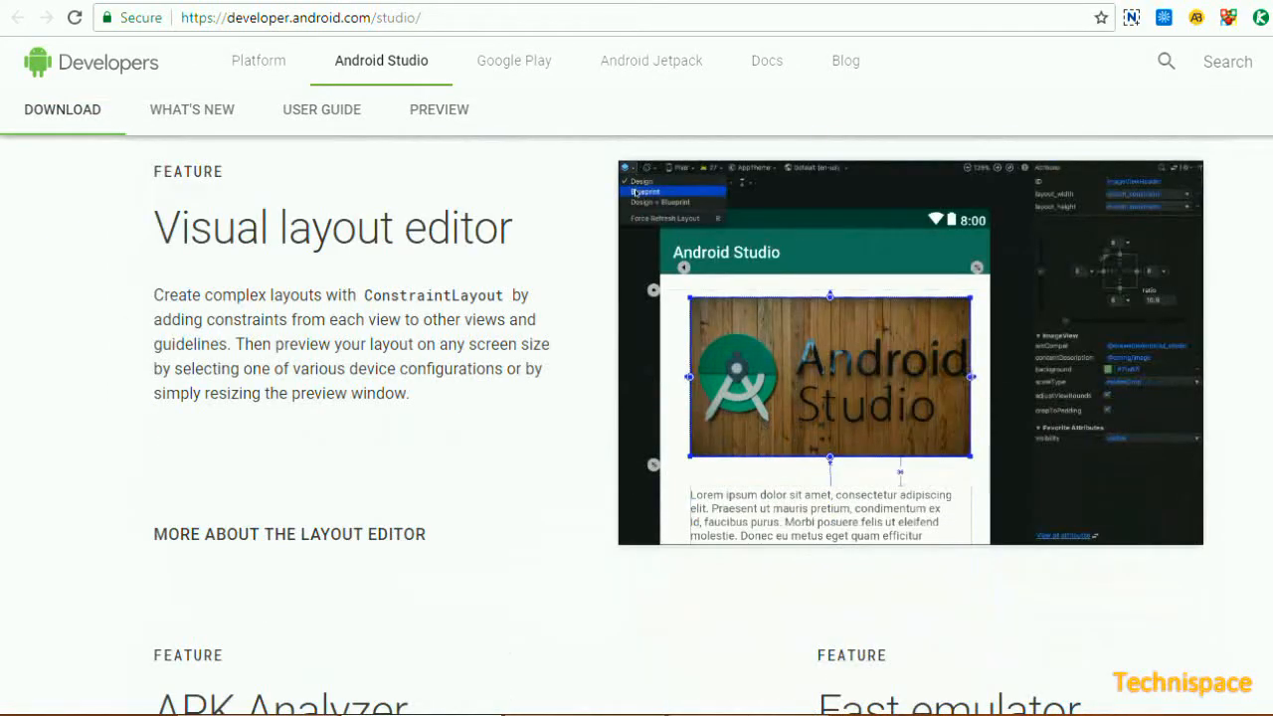
pyautogui.scroll(-3)
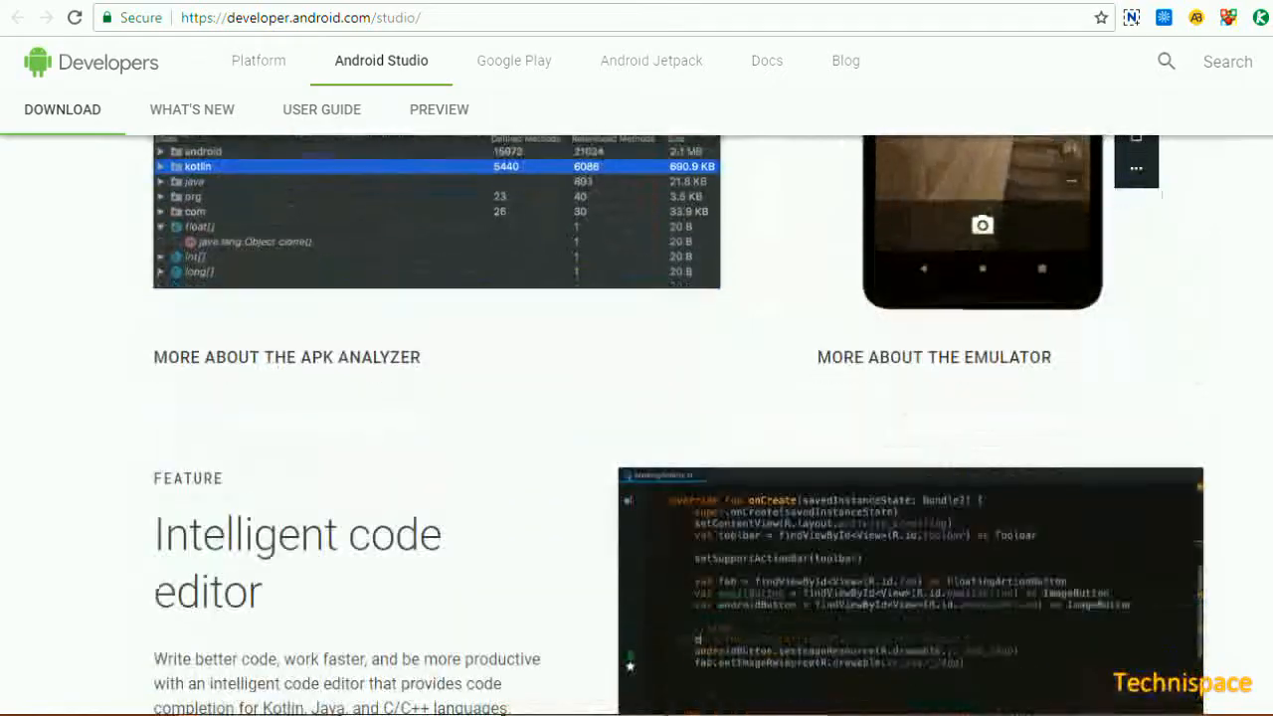
pyautogui.scroll(-3)
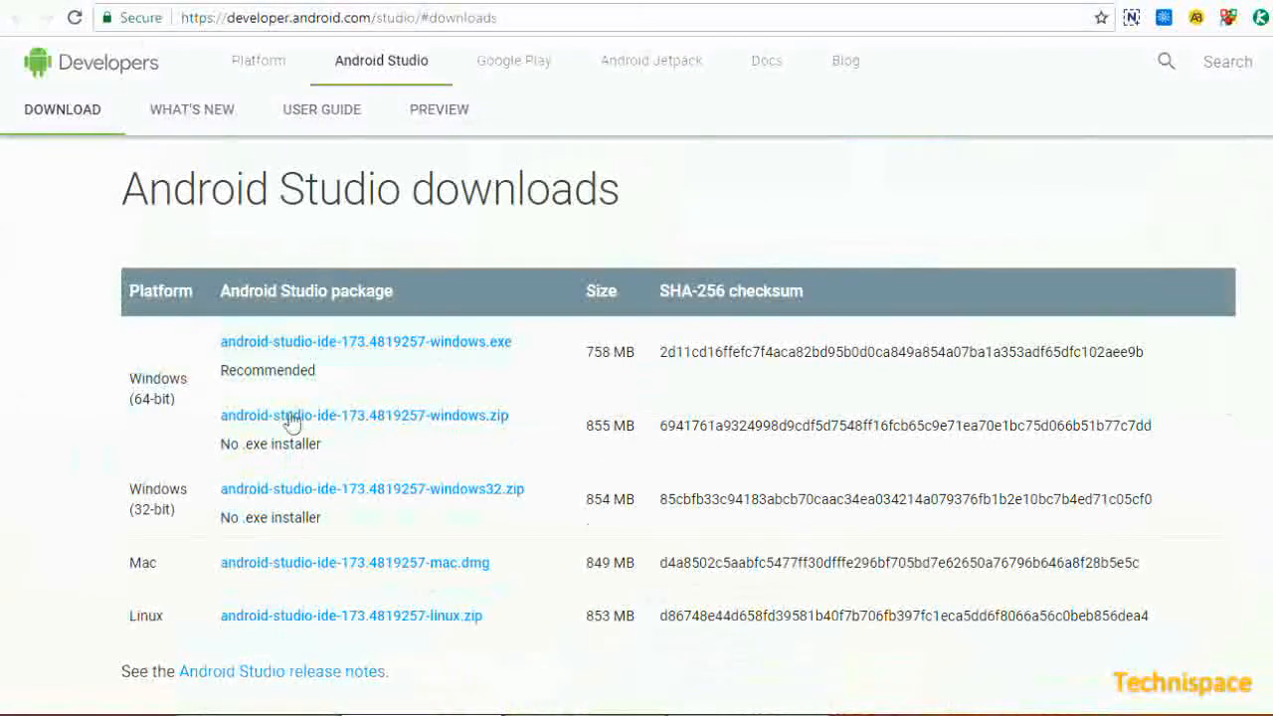
# Agree to the license and download the Windows 32-bit Android Studio zip into the D: Apps folder.
pyautogui.scroll(-3)
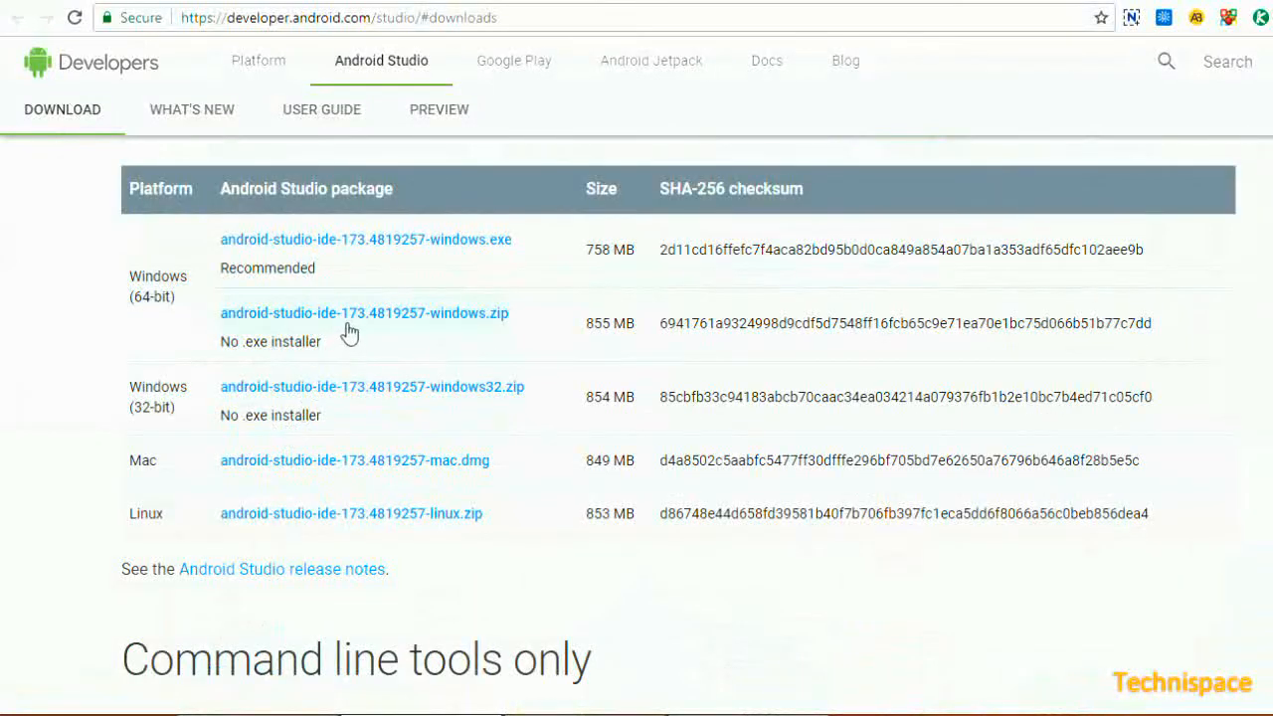
pyautogui.moveTo(354, 390)
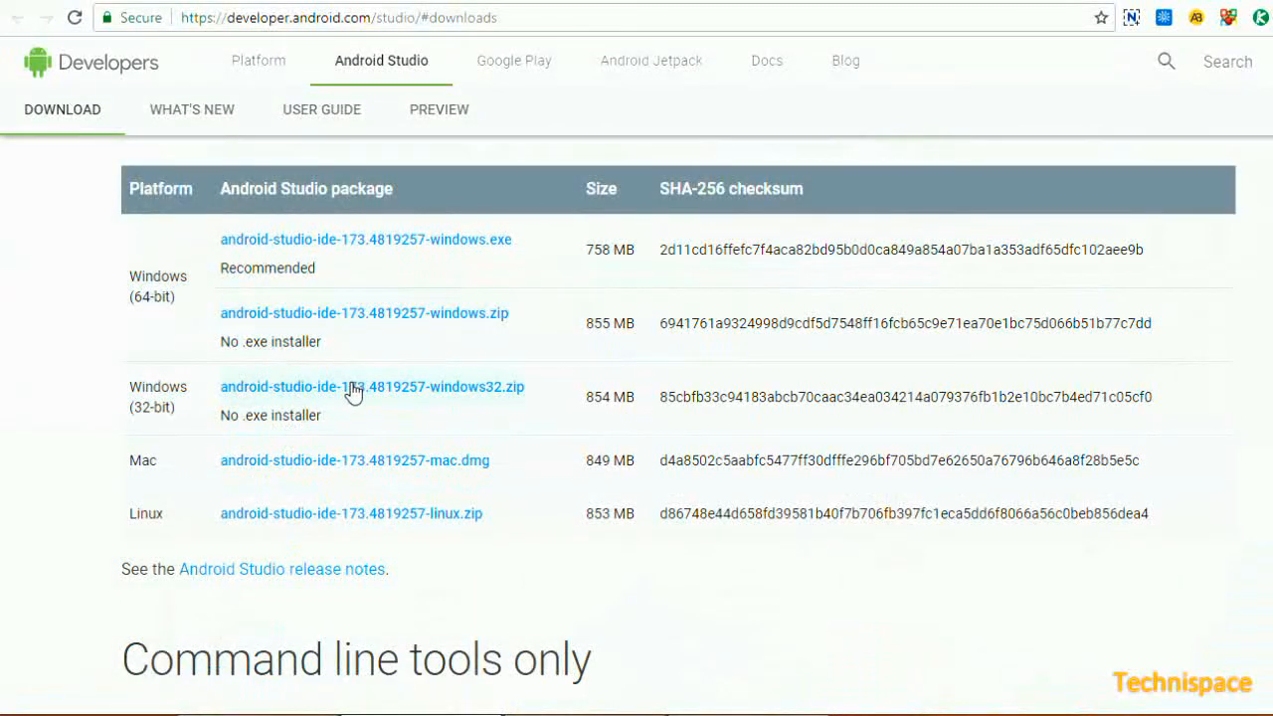
pyautogui.click(372, 386)
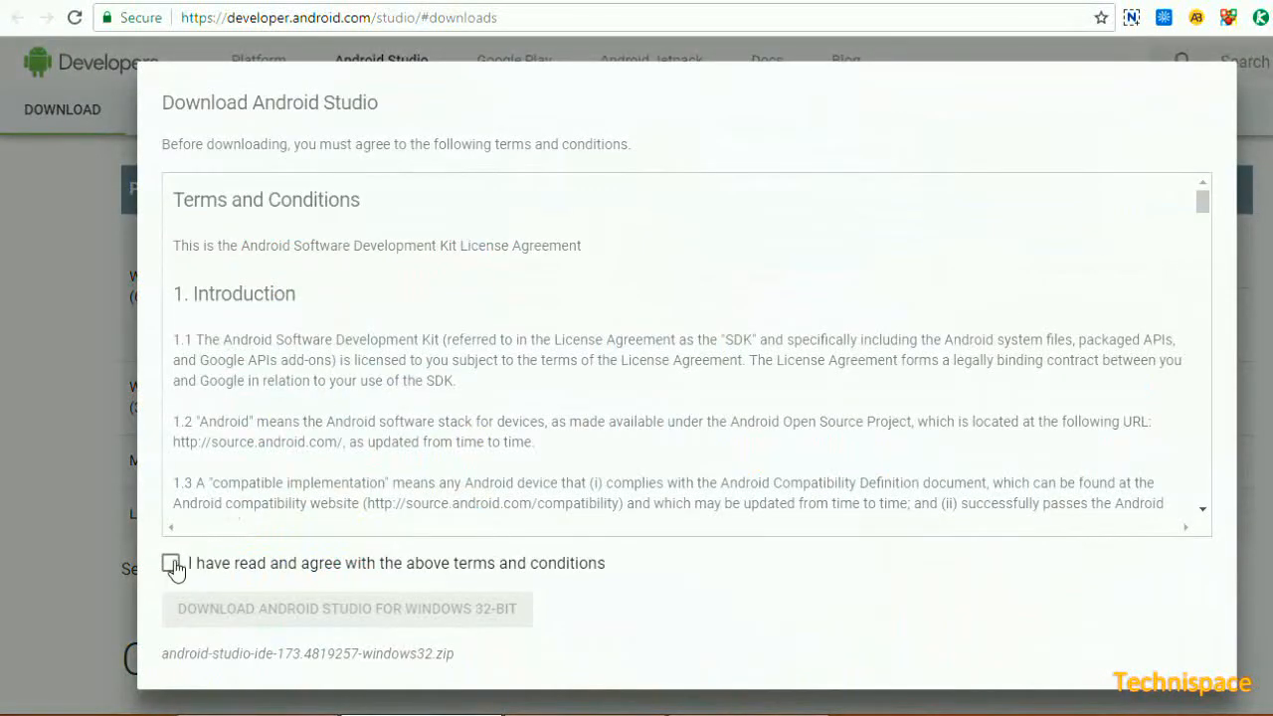
pyautogui.click(171, 563)
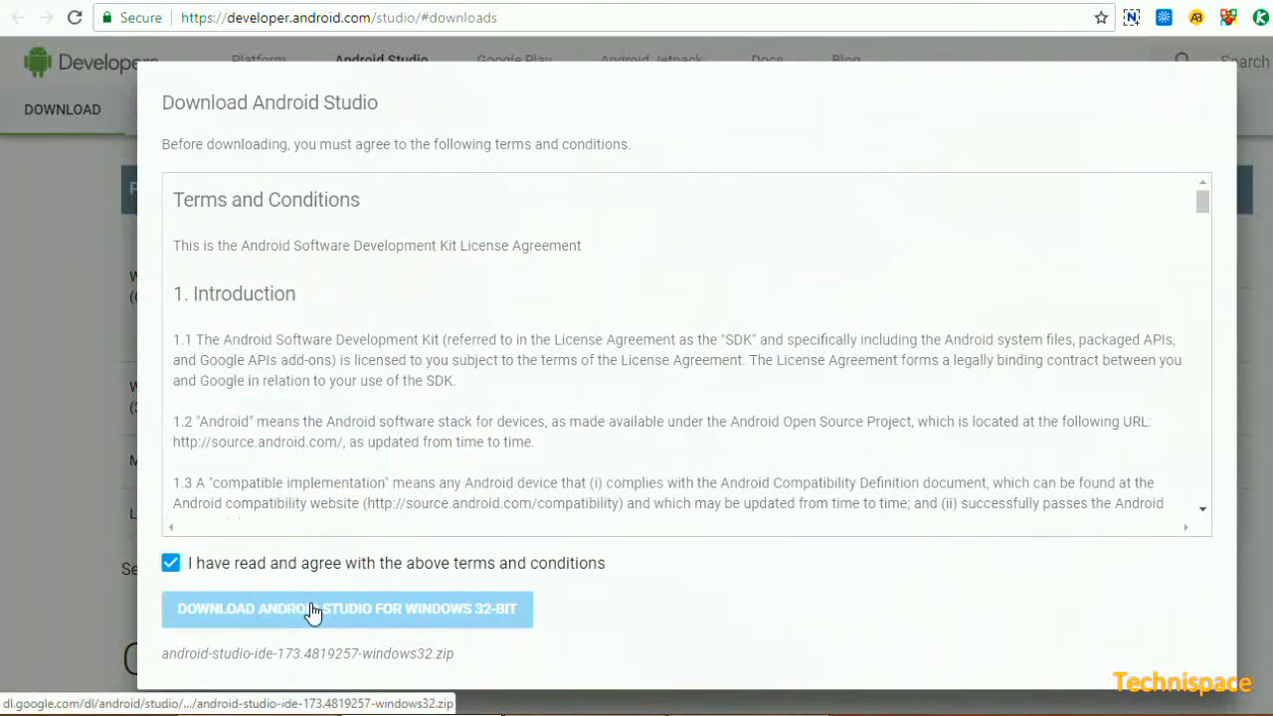
pyautogui.click(346, 608)
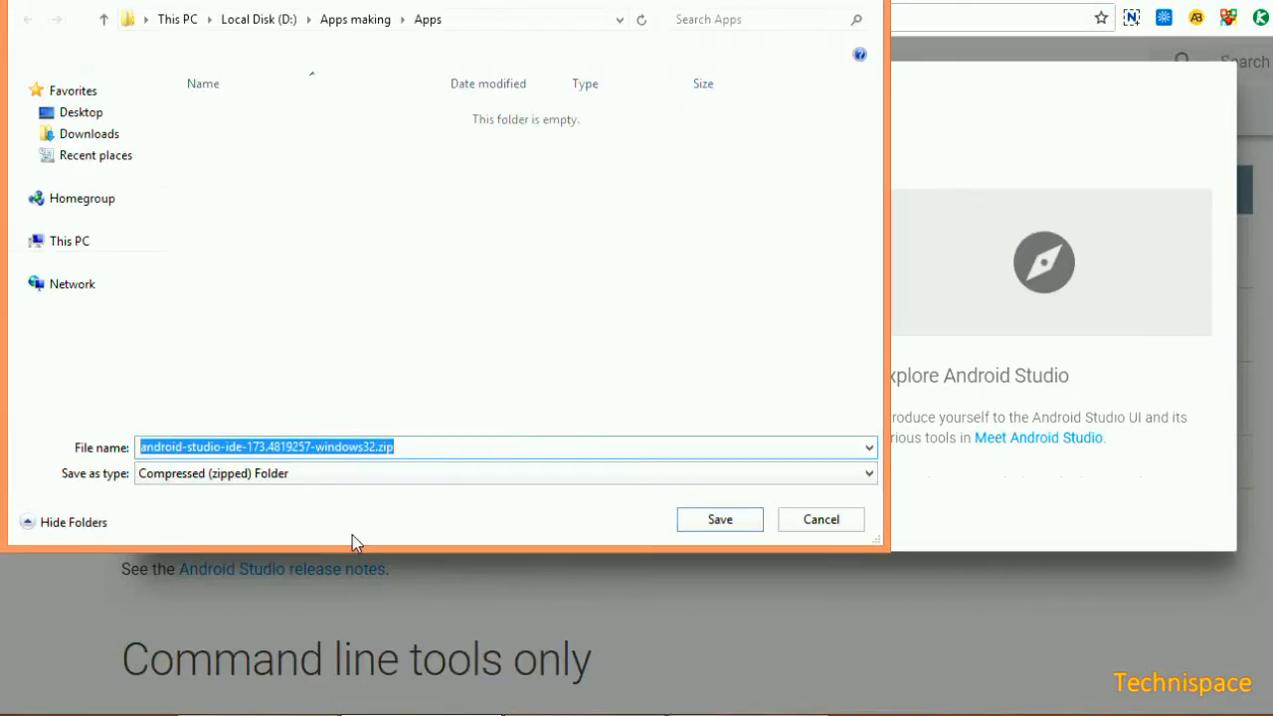
pyautogui.click(721, 519)
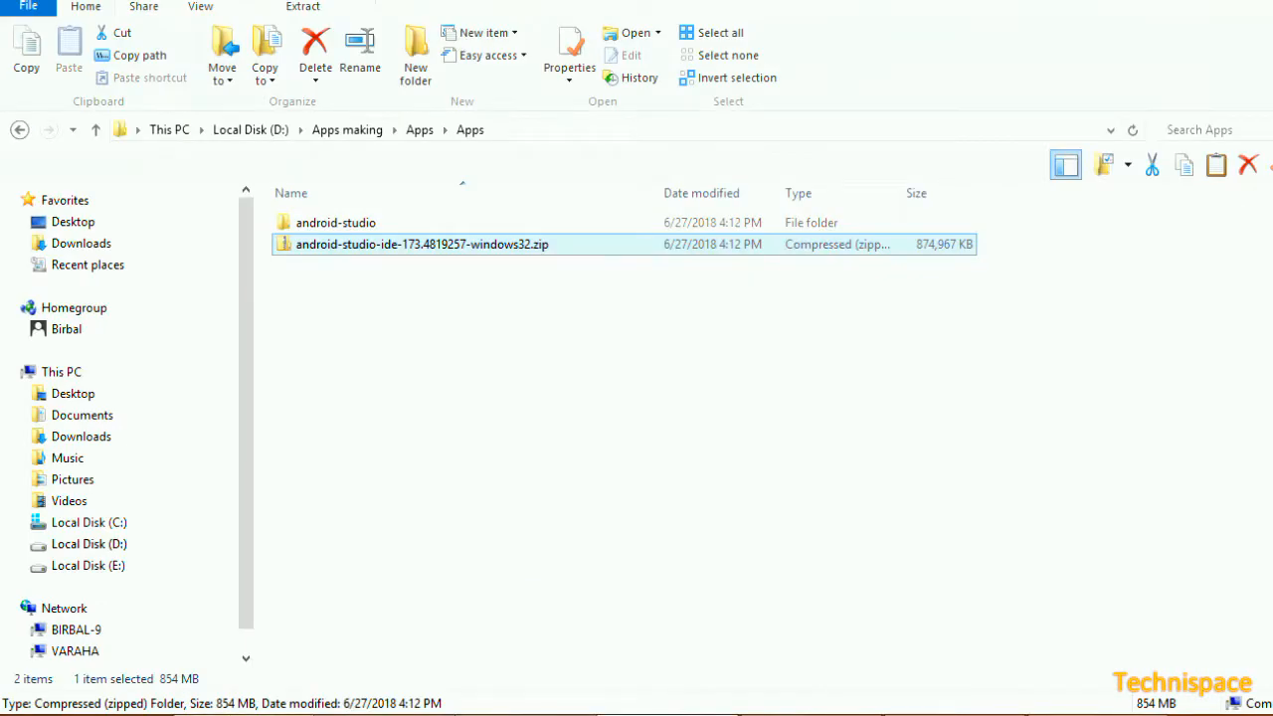
pyautogui.moveTo(388, 283)
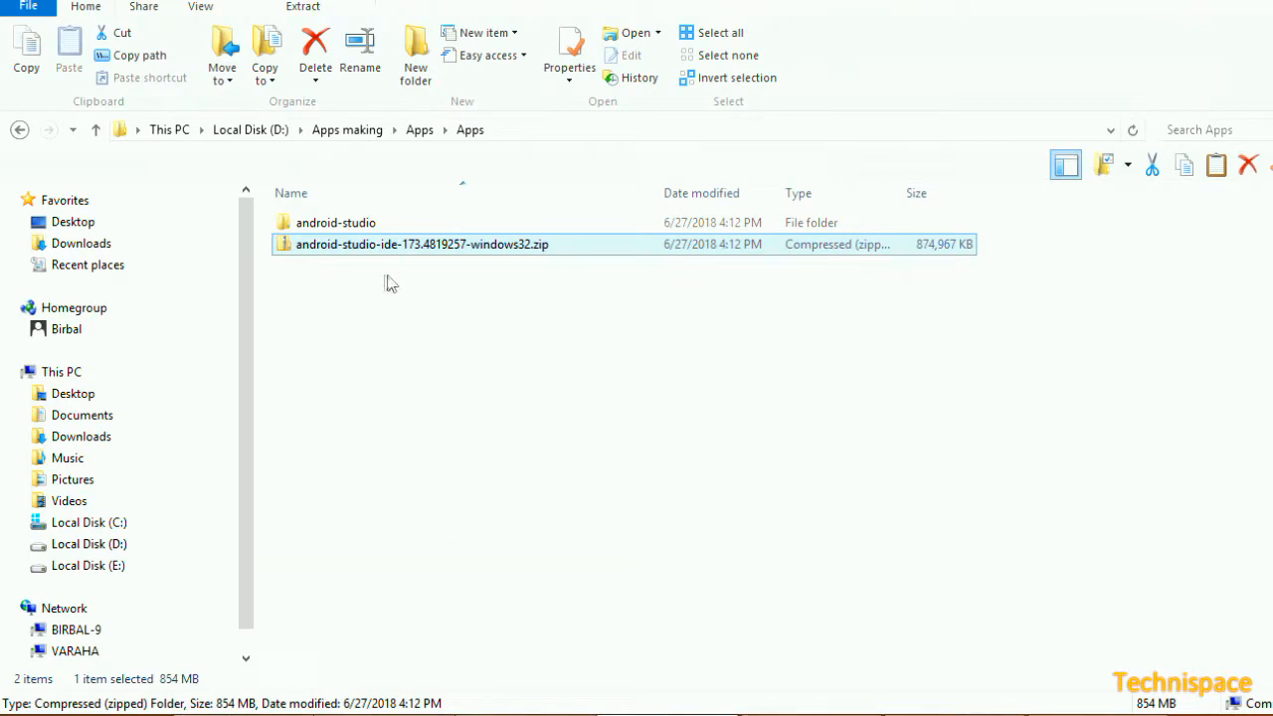
# Launch studio.exe from the extracted android-studio\bin folder.
pyautogui.doubleClick(334, 222)
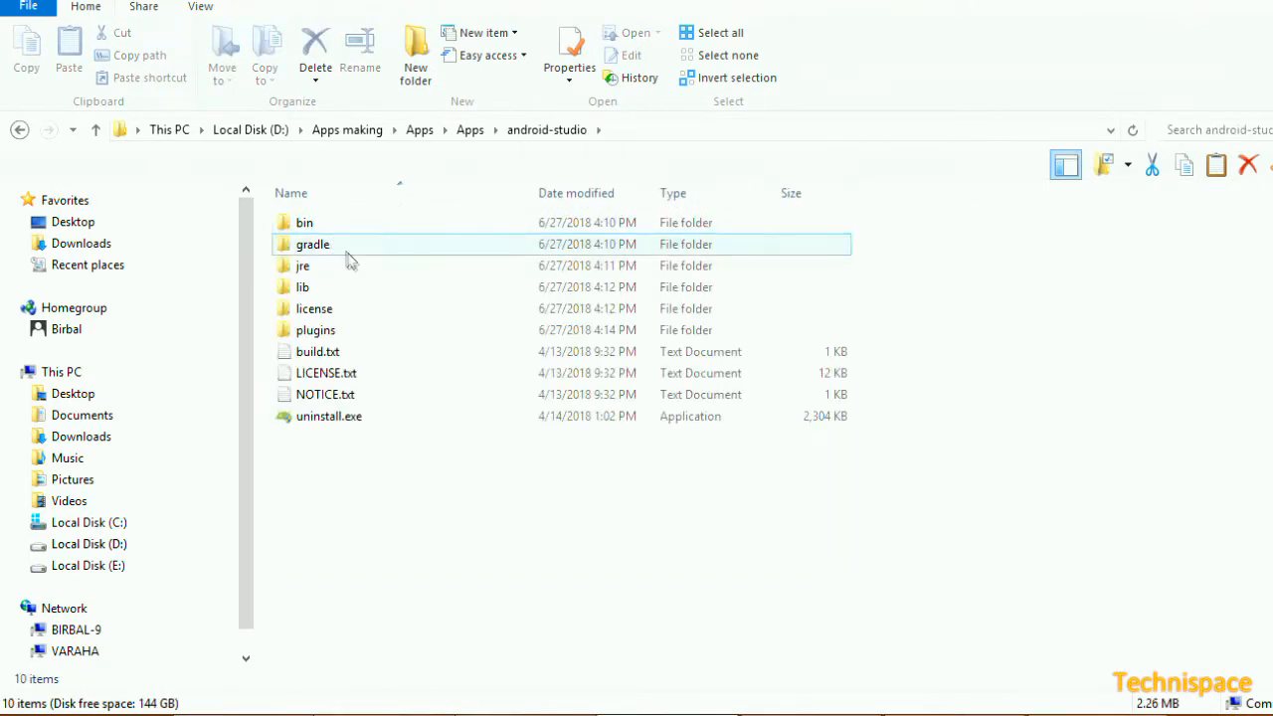
pyautogui.click(305, 223)
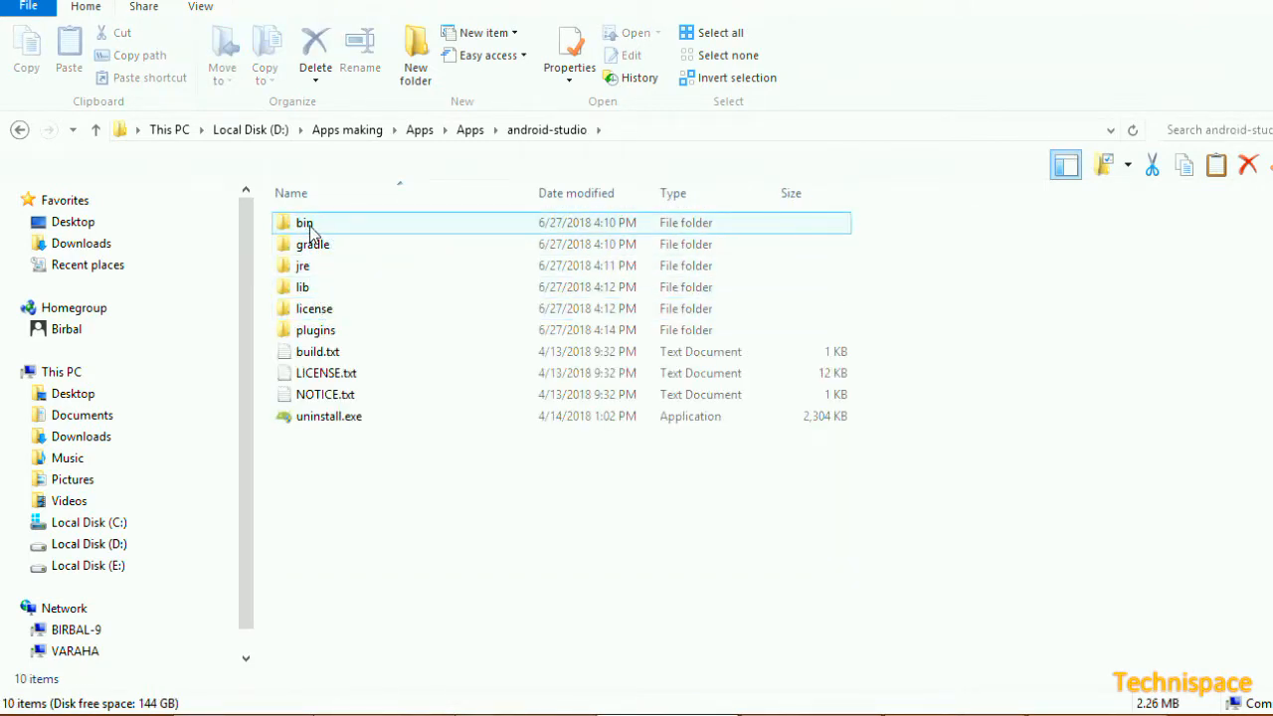
pyautogui.doubleClick(304, 223)
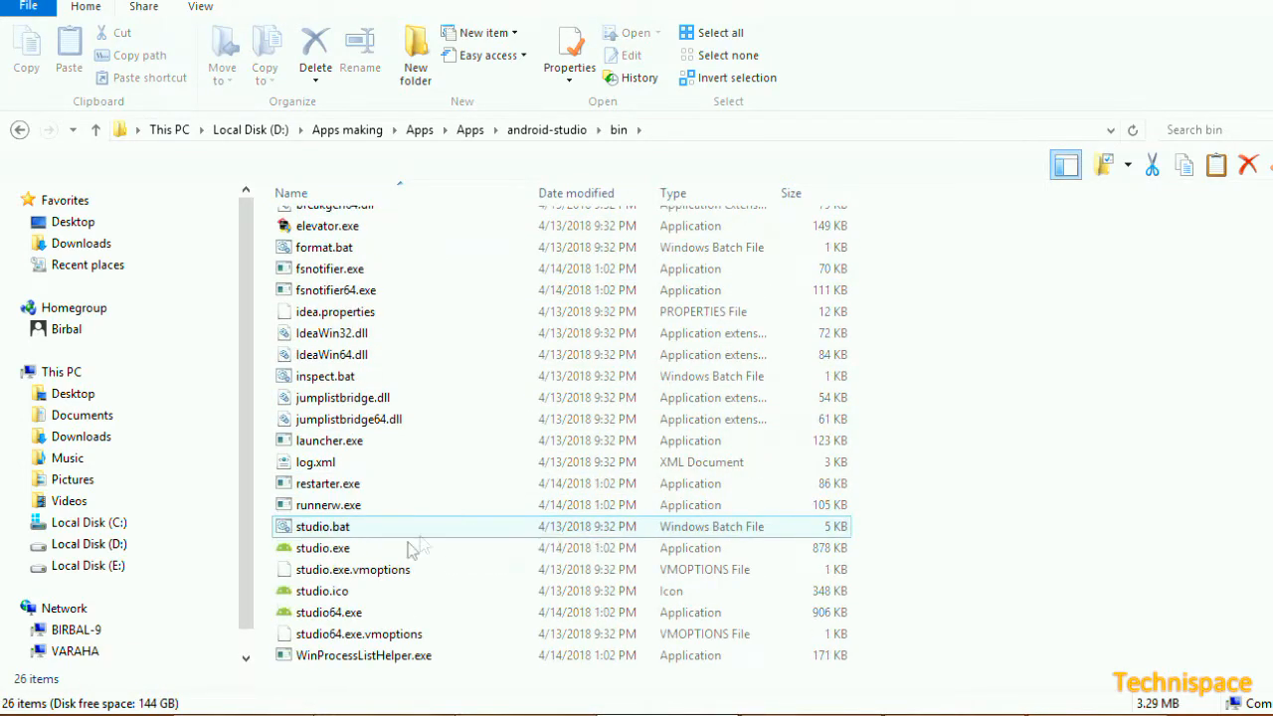
pyautogui.doubleClick(322, 549)
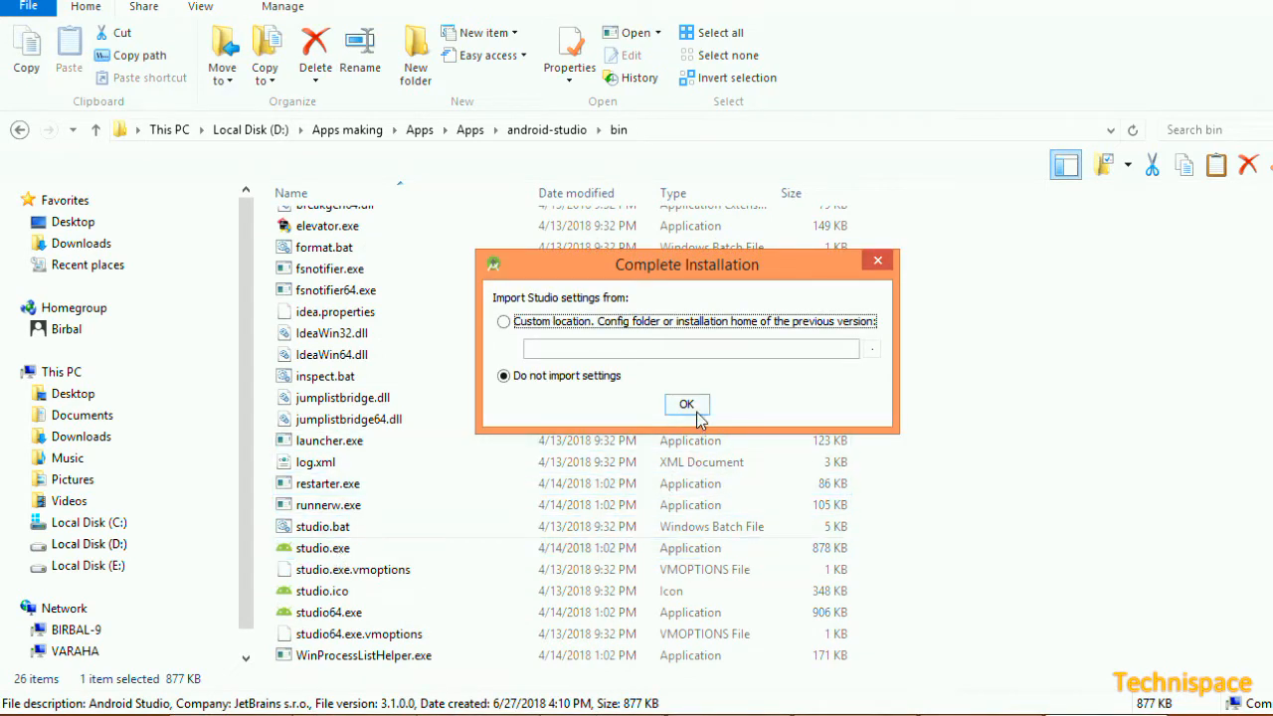
# Continue startup with 'Do not import settings' kept in the Complete Installation dialog.
pyautogui.click(686, 406)
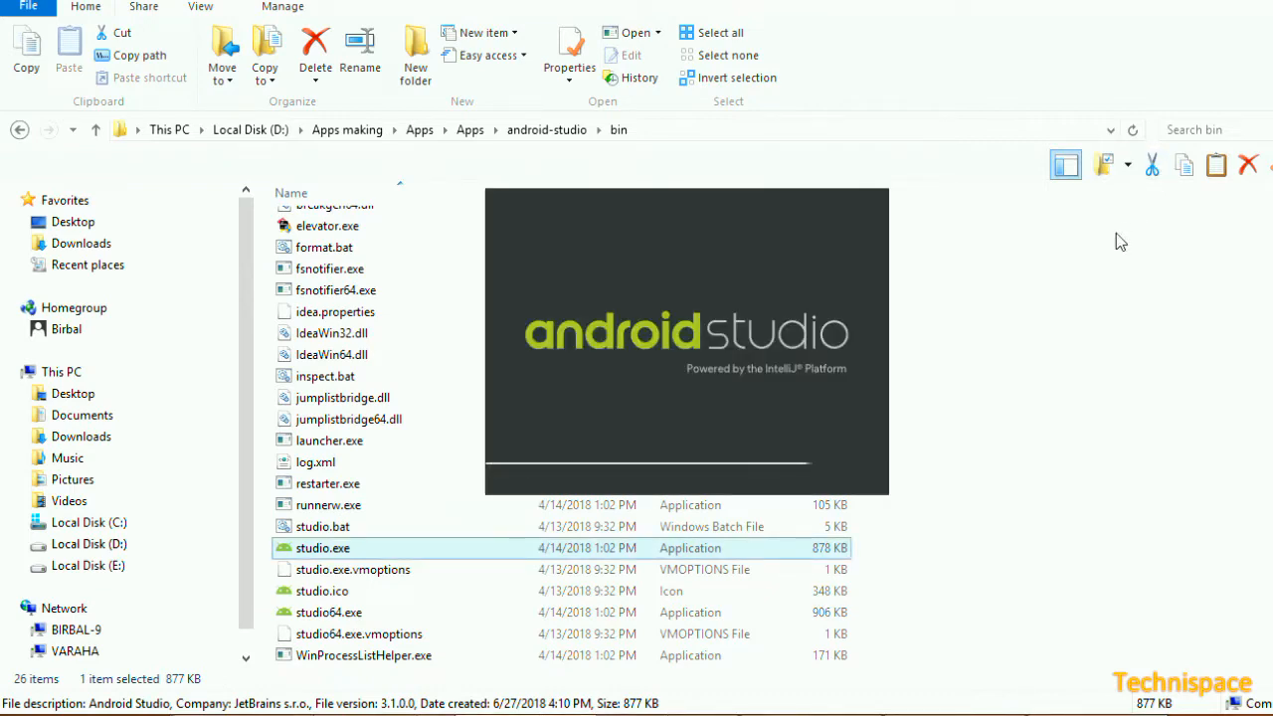
pyautogui.doubleClick(322, 549)
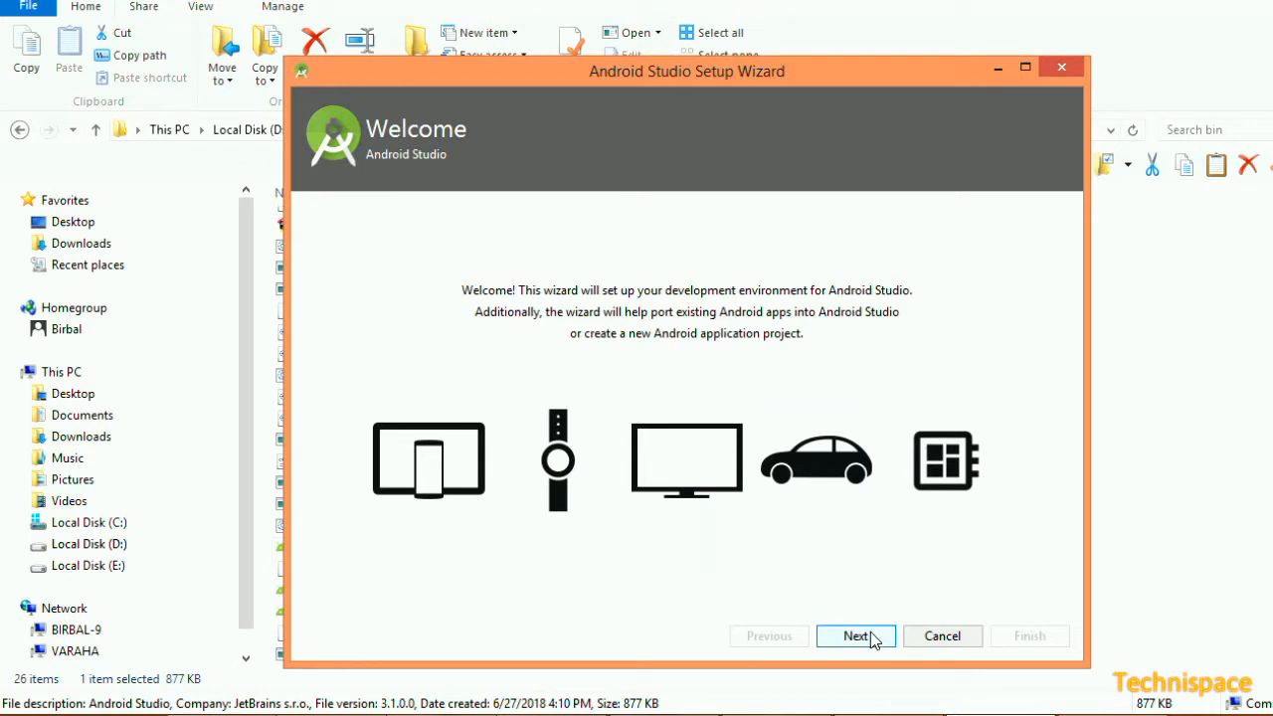
# Run the Setup Wizard with the Standard install type and default SDK location, then start the component download.
pyautogui.click(856, 636)
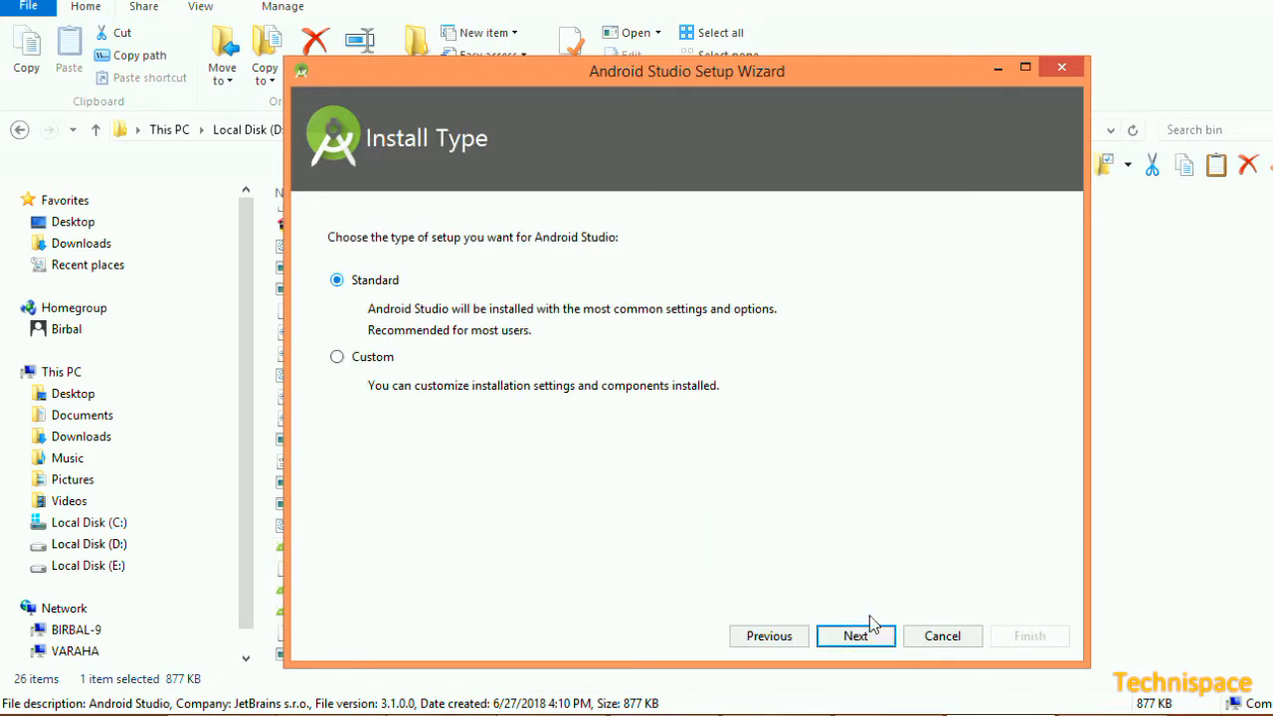
pyautogui.moveTo(879, 599)
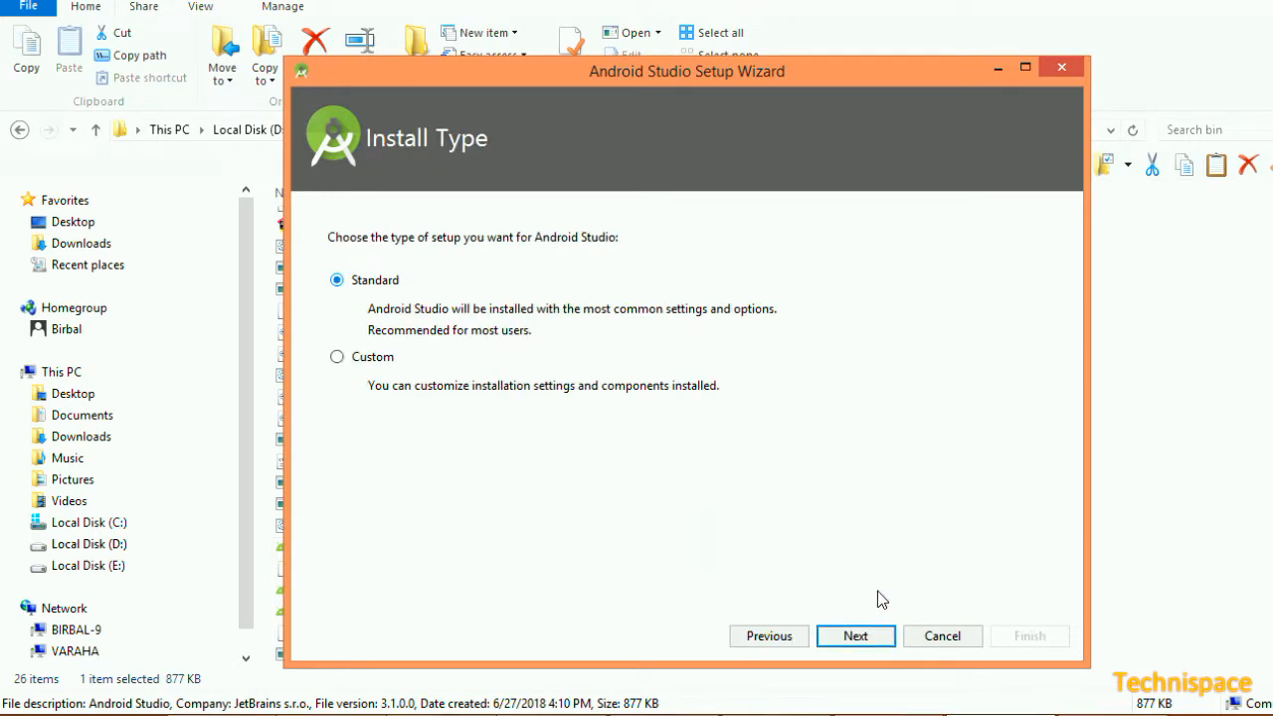
pyautogui.click(855, 636)
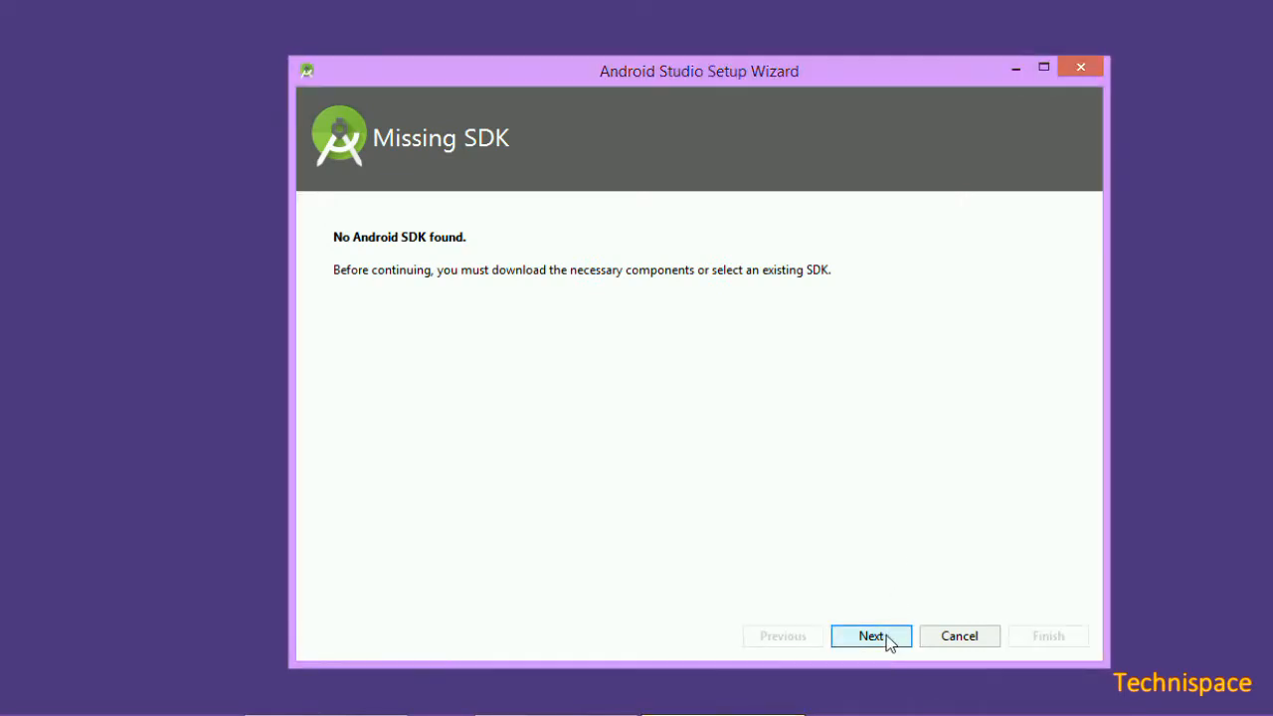
pyautogui.click(871, 637)
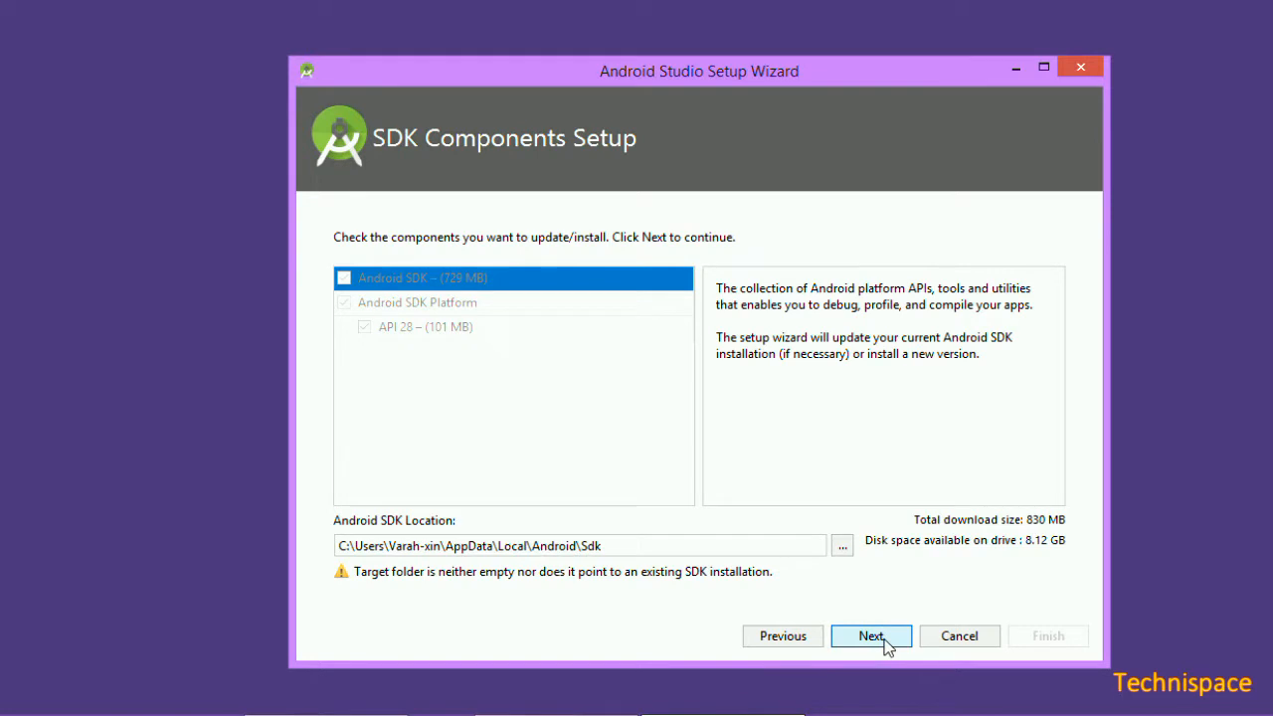
pyautogui.click(871, 637)
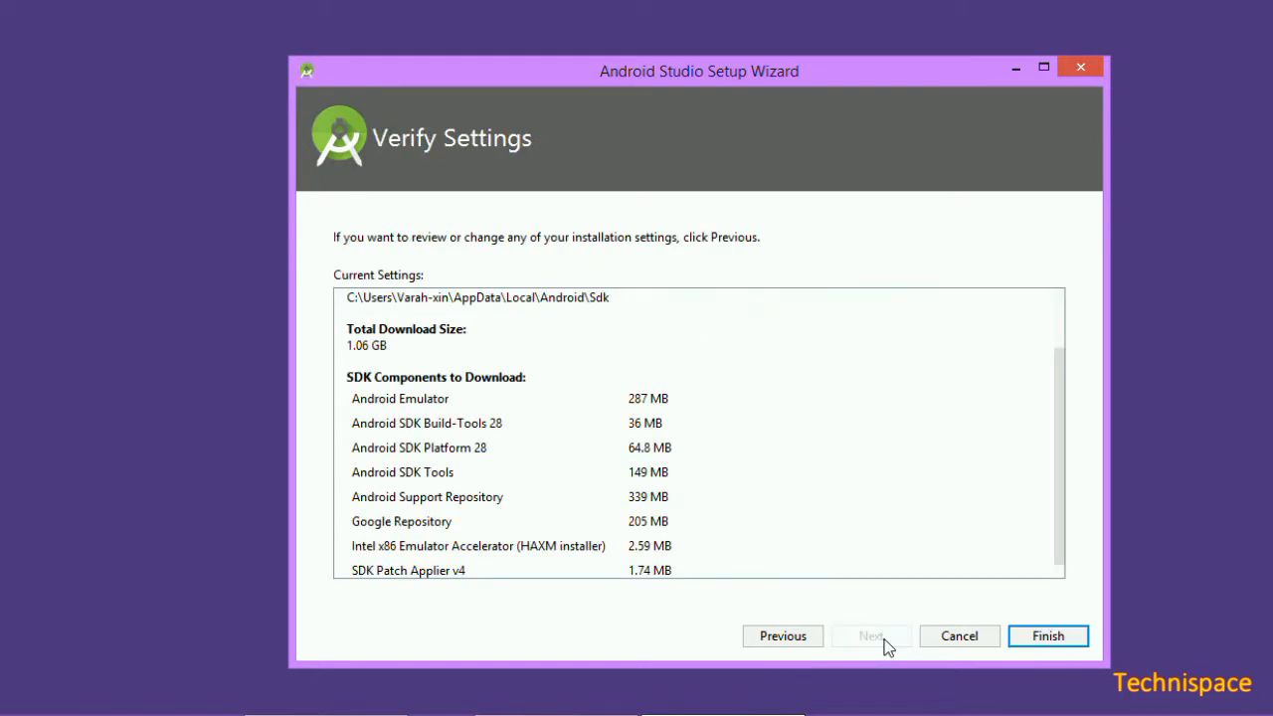
pyautogui.click(1046, 636)
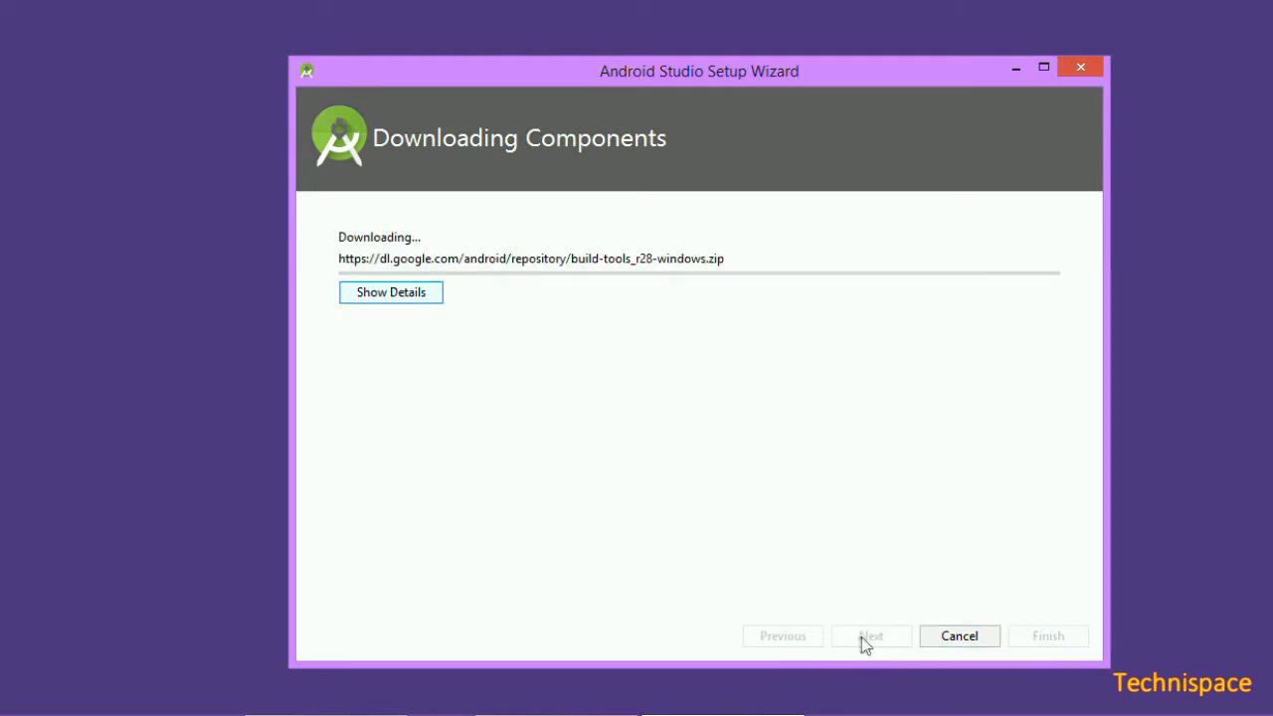
pyautogui.moveTo(794, 624)
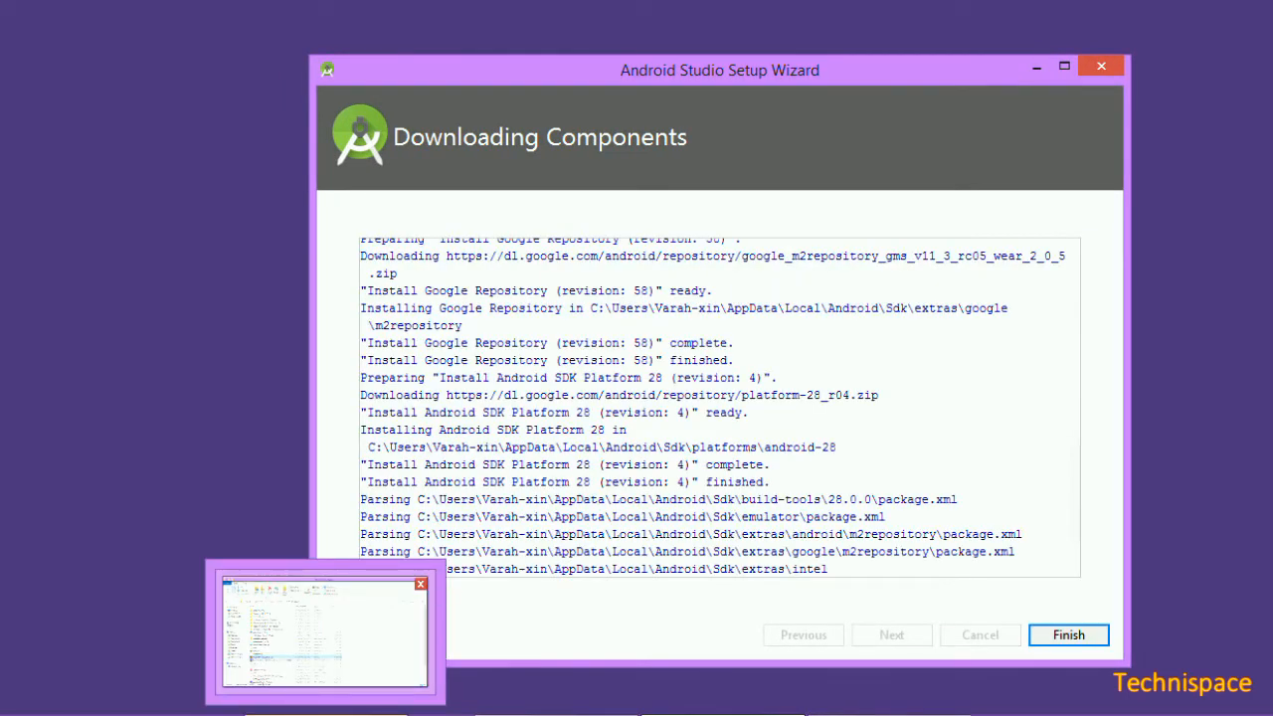
# Finish the setup wizard once the SDK component downloads complete.
pyautogui.click(1068, 634)
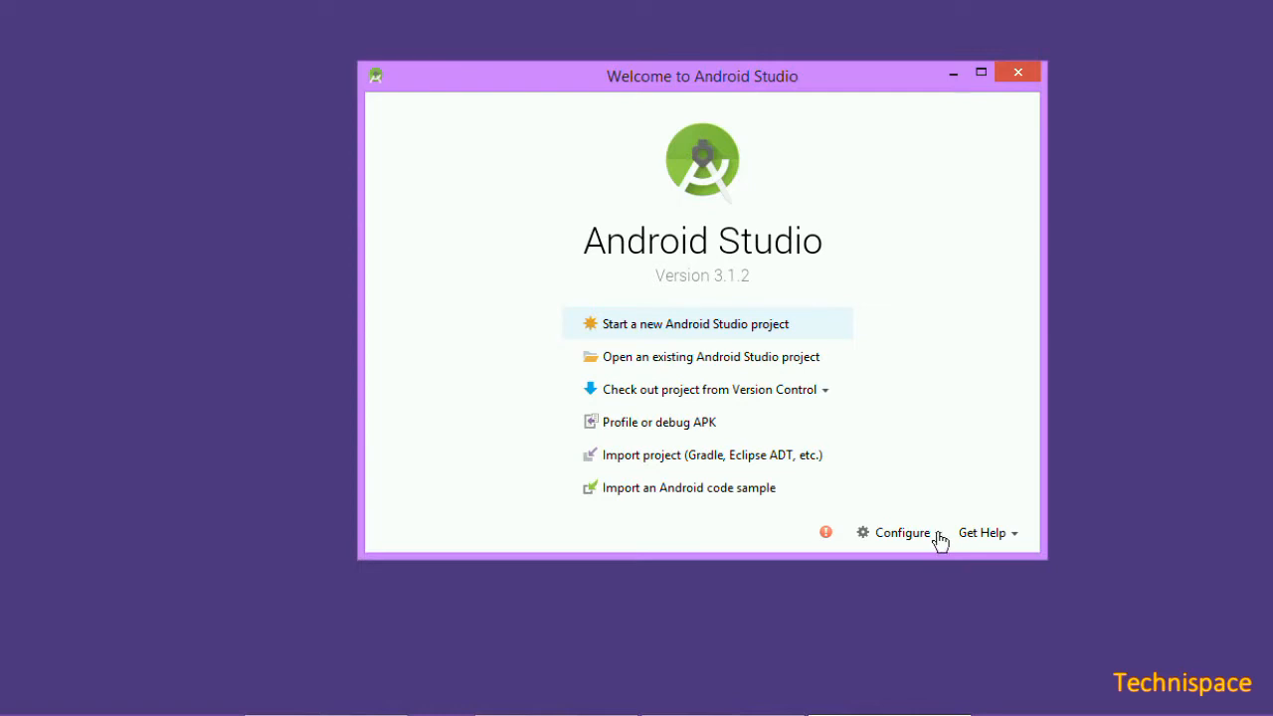
pyautogui.click(899, 533)
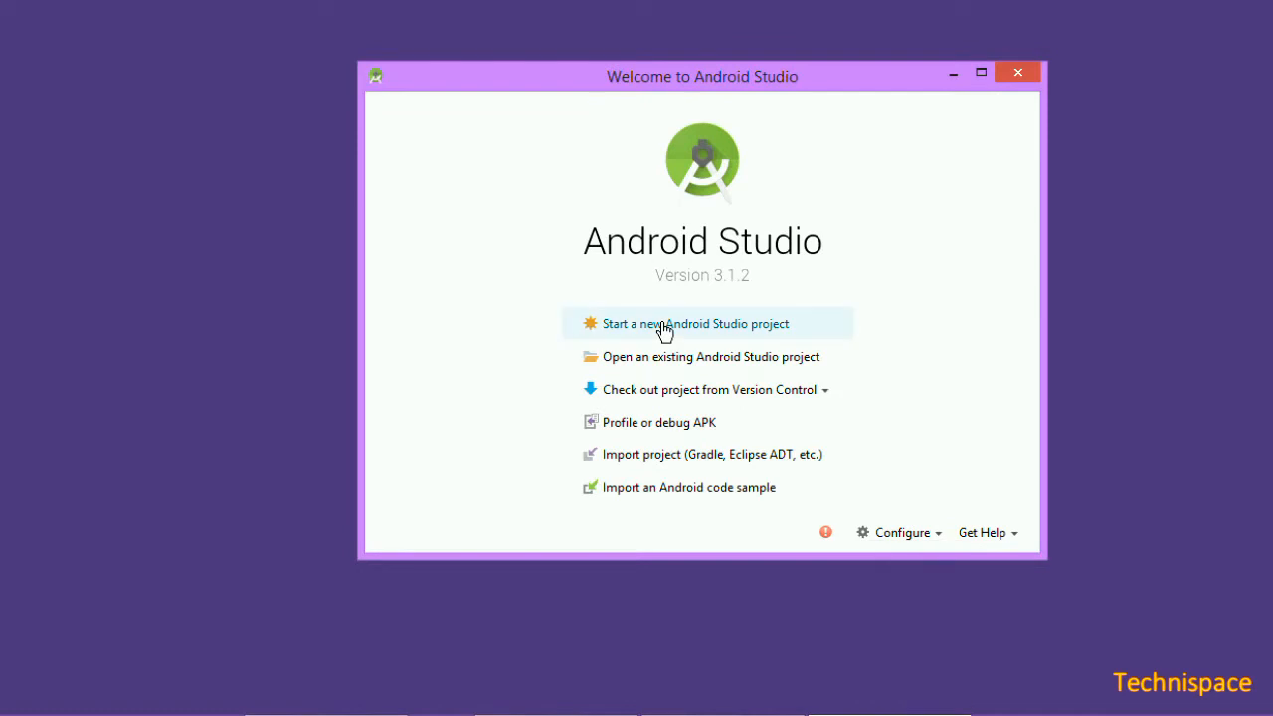
pyautogui.click(696, 322)
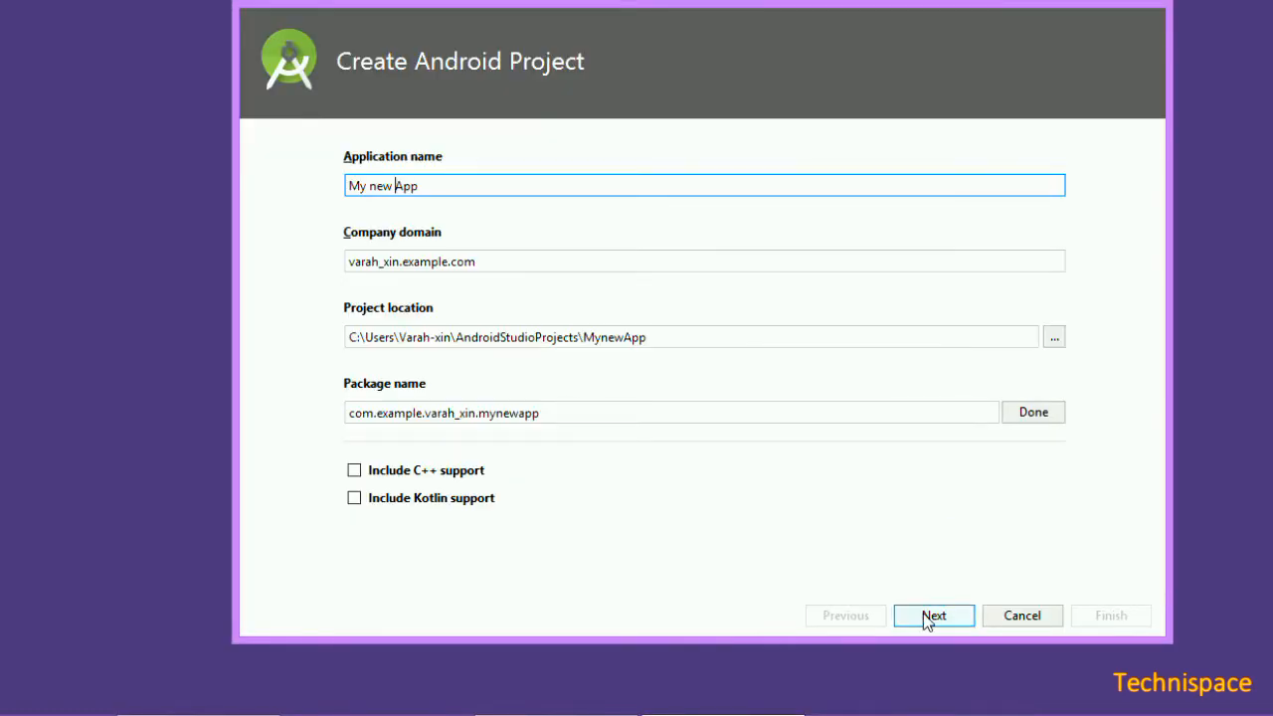
pyautogui.click(933, 614)
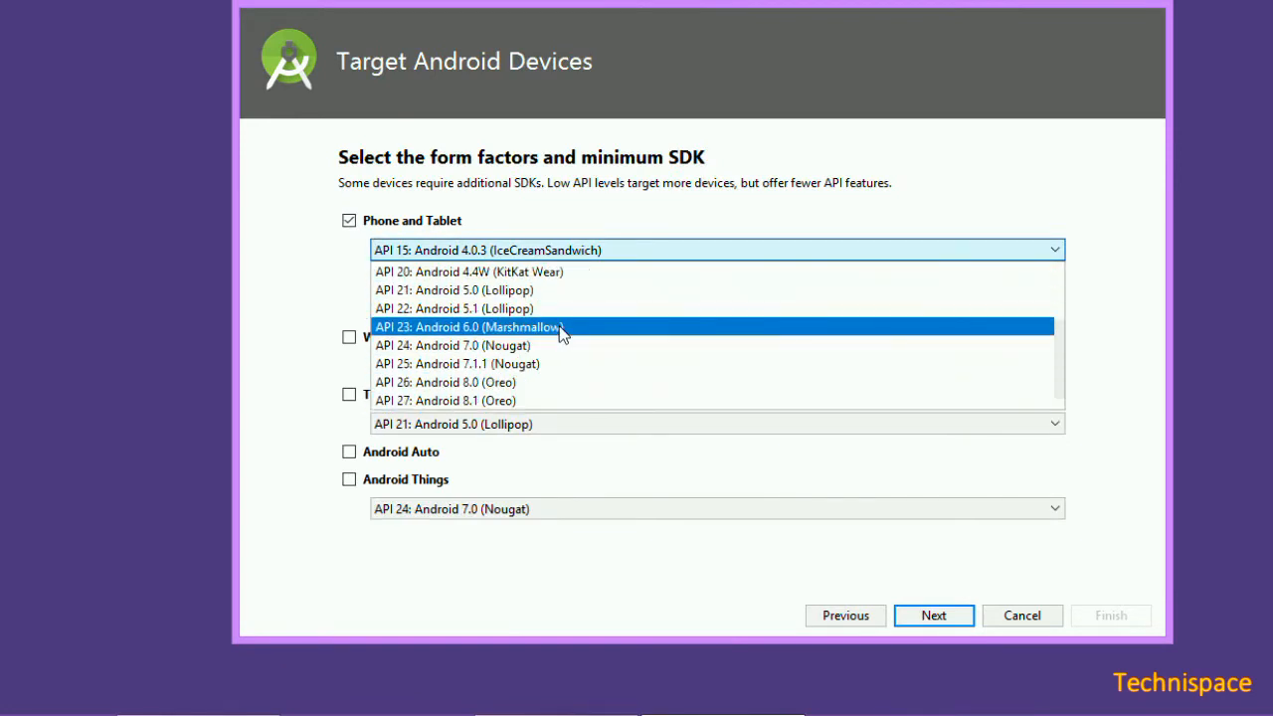
pyautogui.click(470, 326)
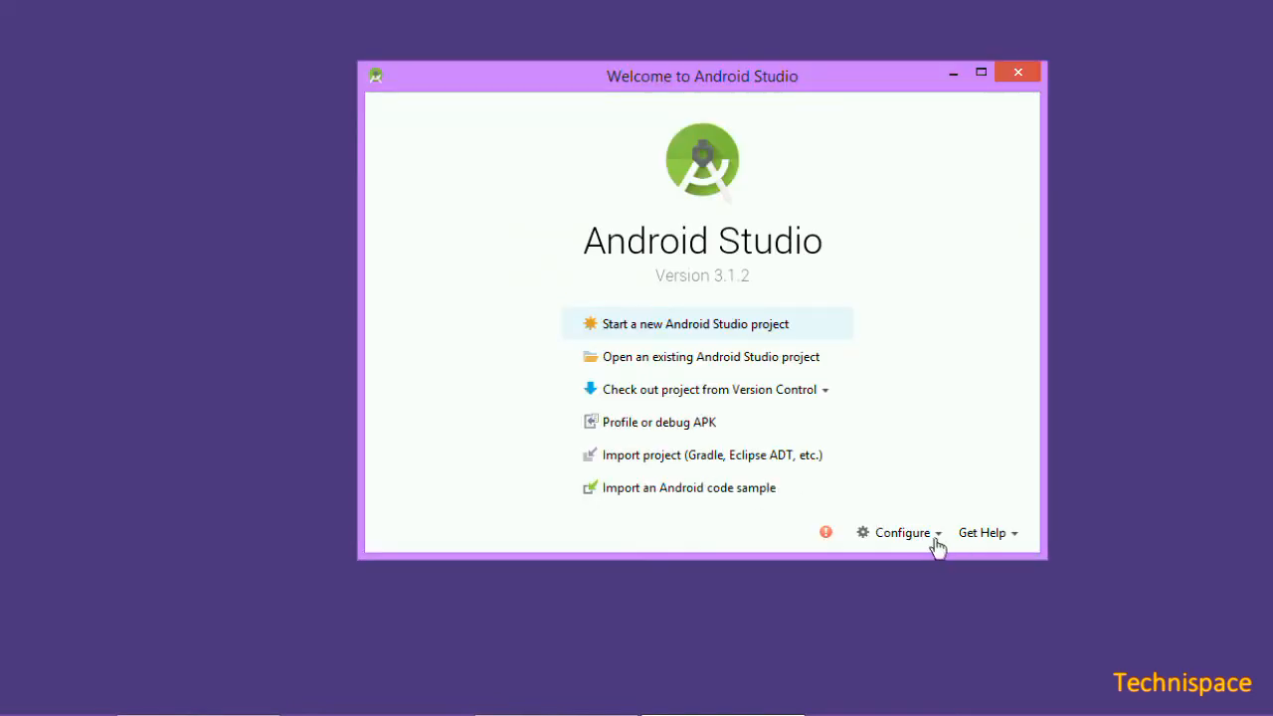
# In SDK Manager, apply the ticked platforms Android 4.4W through 8.1 and accept their licence to install.
pyautogui.click(901, 533)
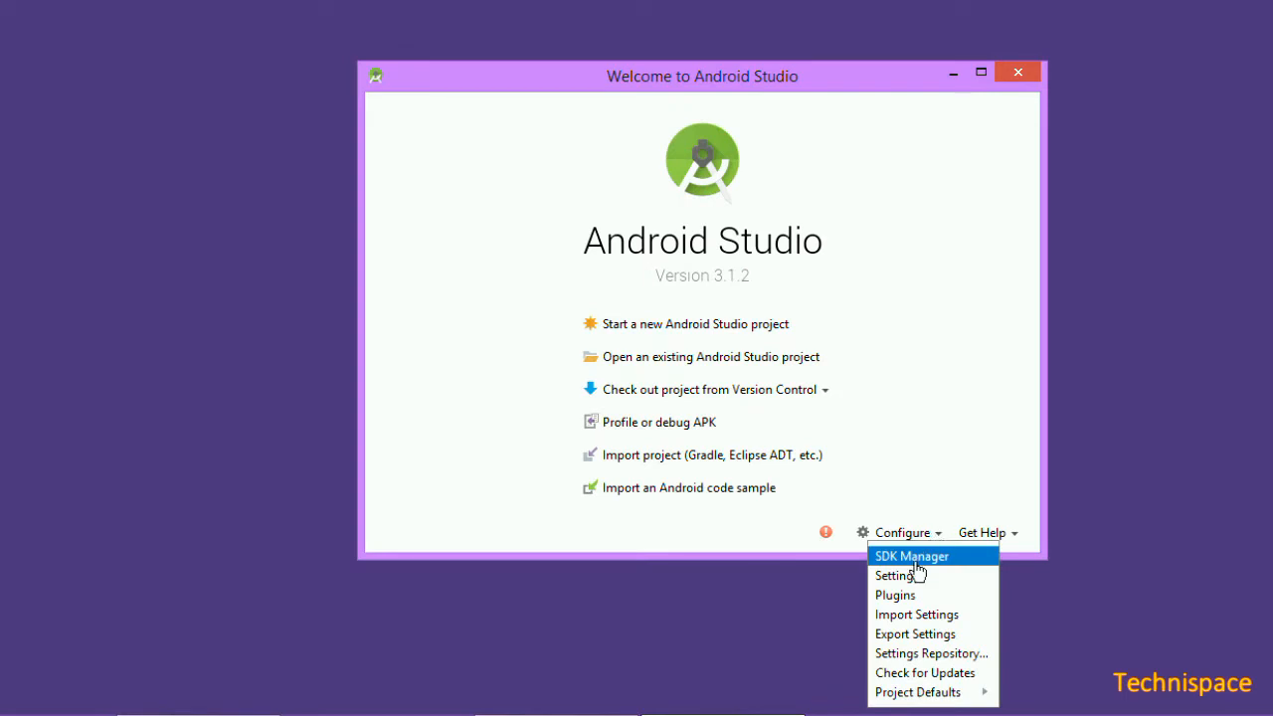
pyautogui.click(911, 557)
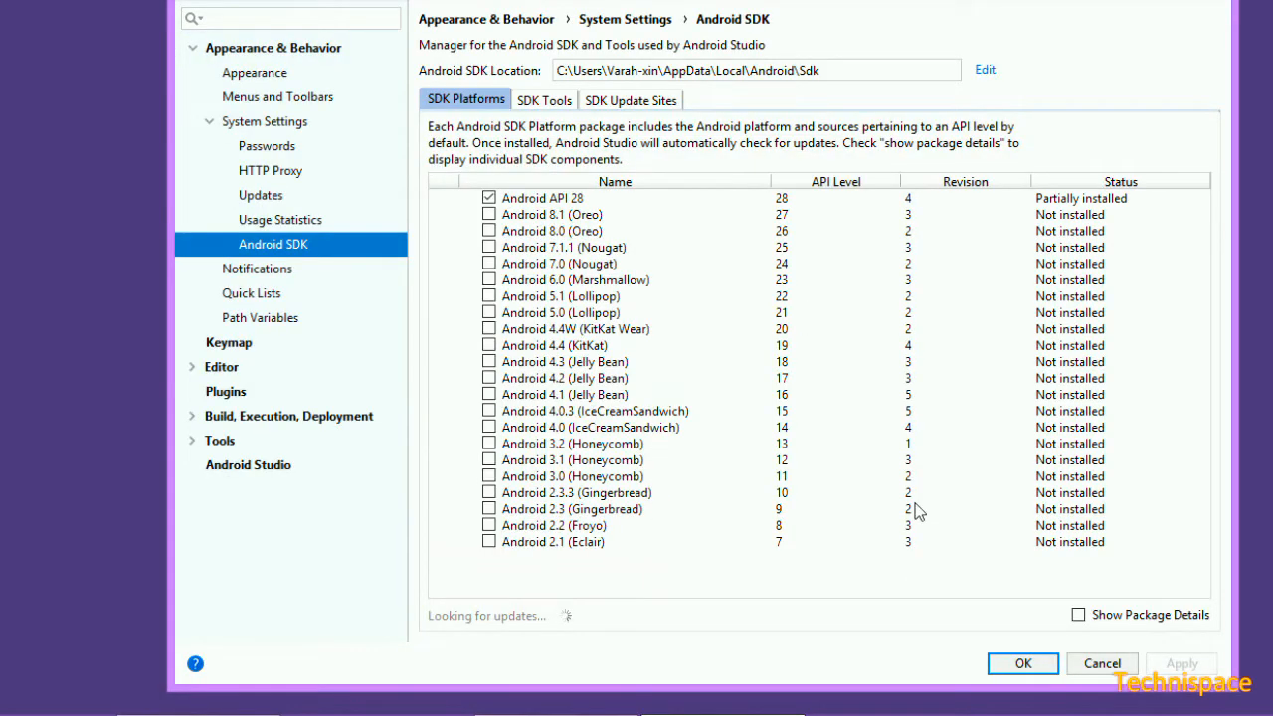
pyautogui.moveTo(756, 308)
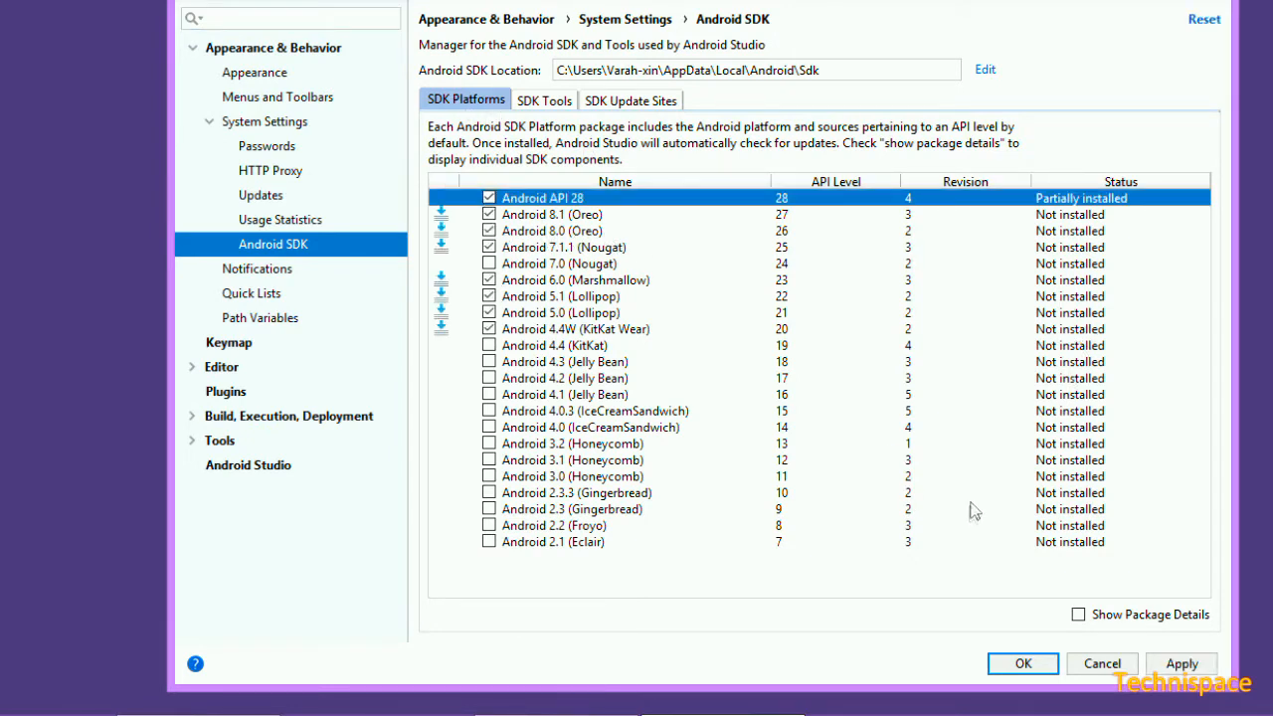
pyautogui.click(1181, 665)
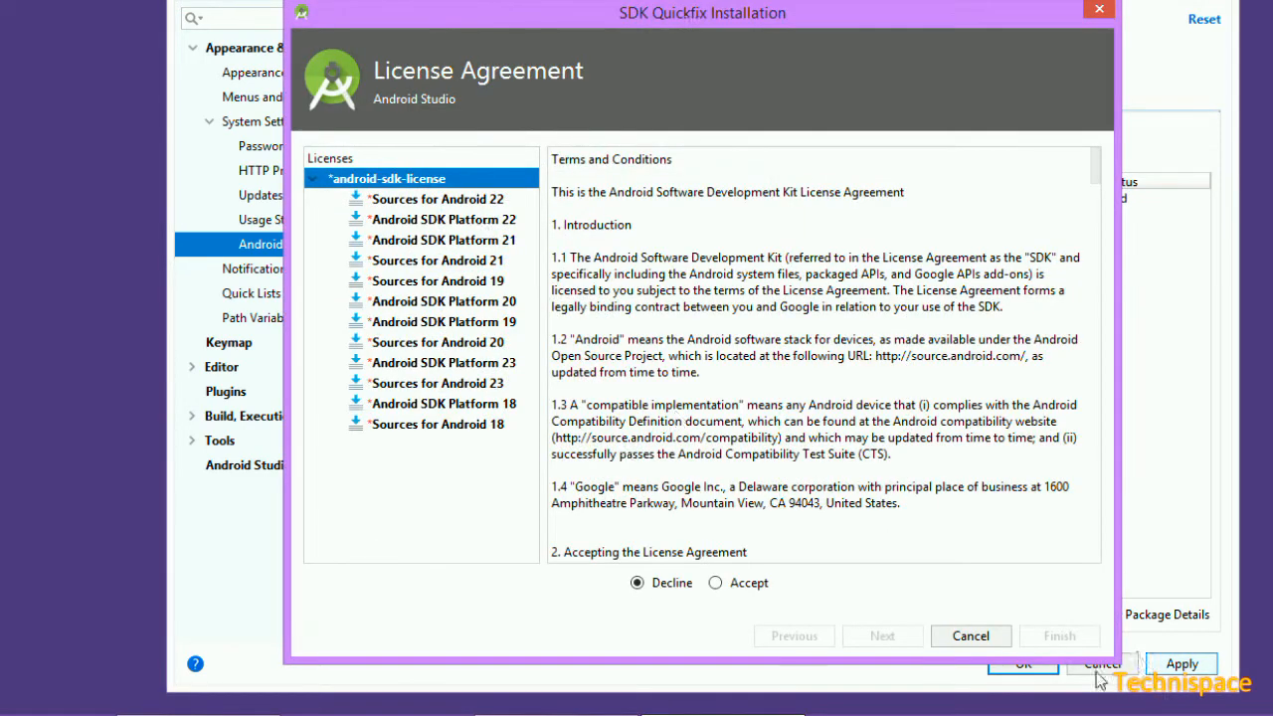
pyautogui.click(716, 581)
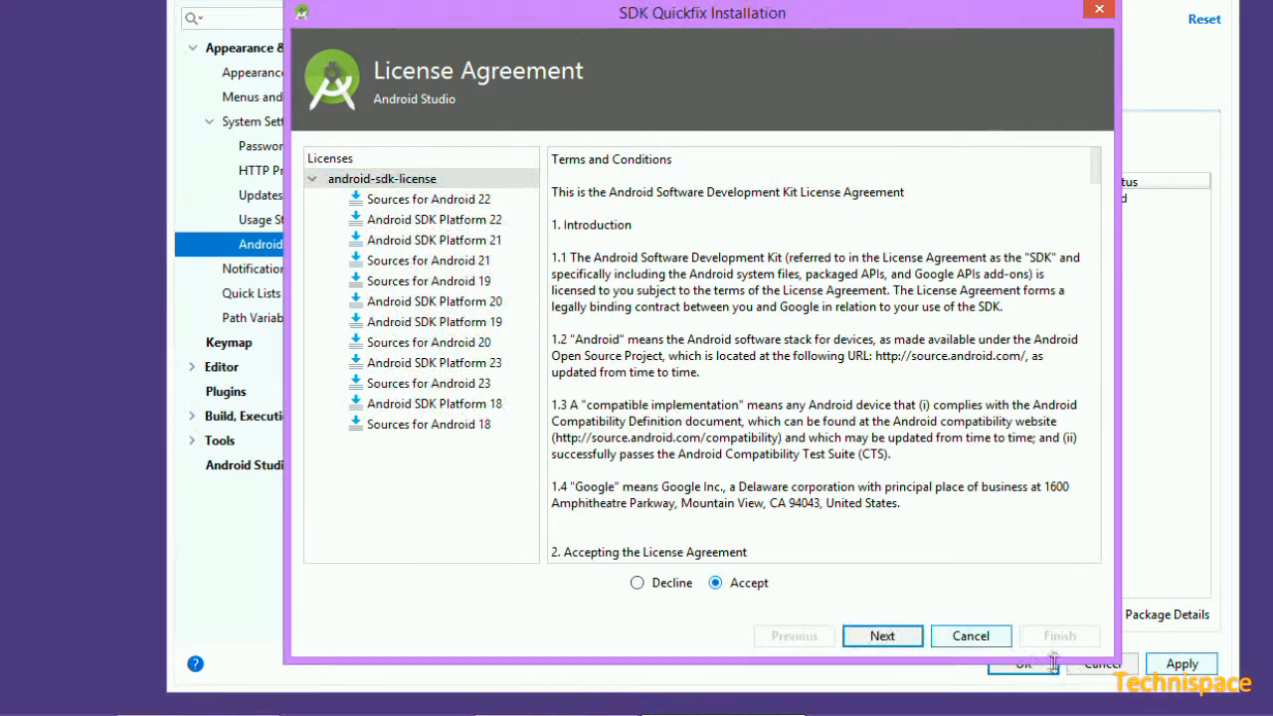
pyautogui.click(881, 636)
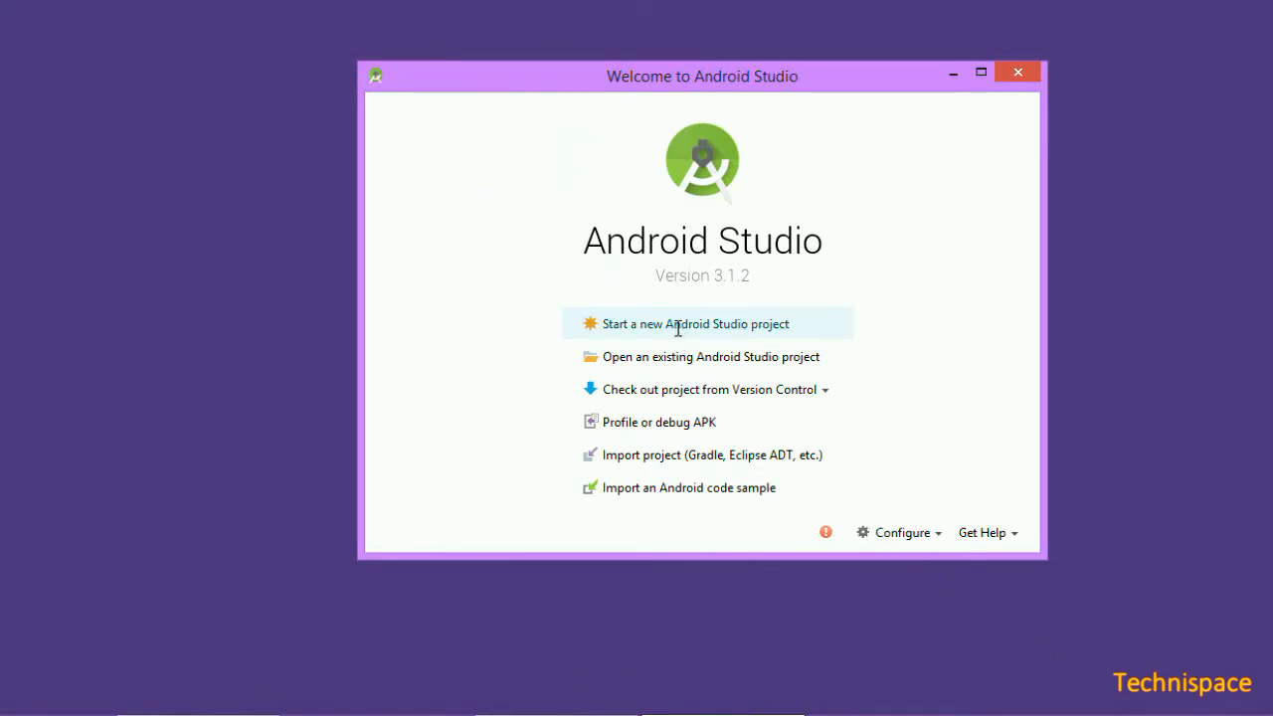
# Create a new phone project with minimum SDK API 21 and a Basic Activity named myActivity.
pyautogui.click(696, 323)
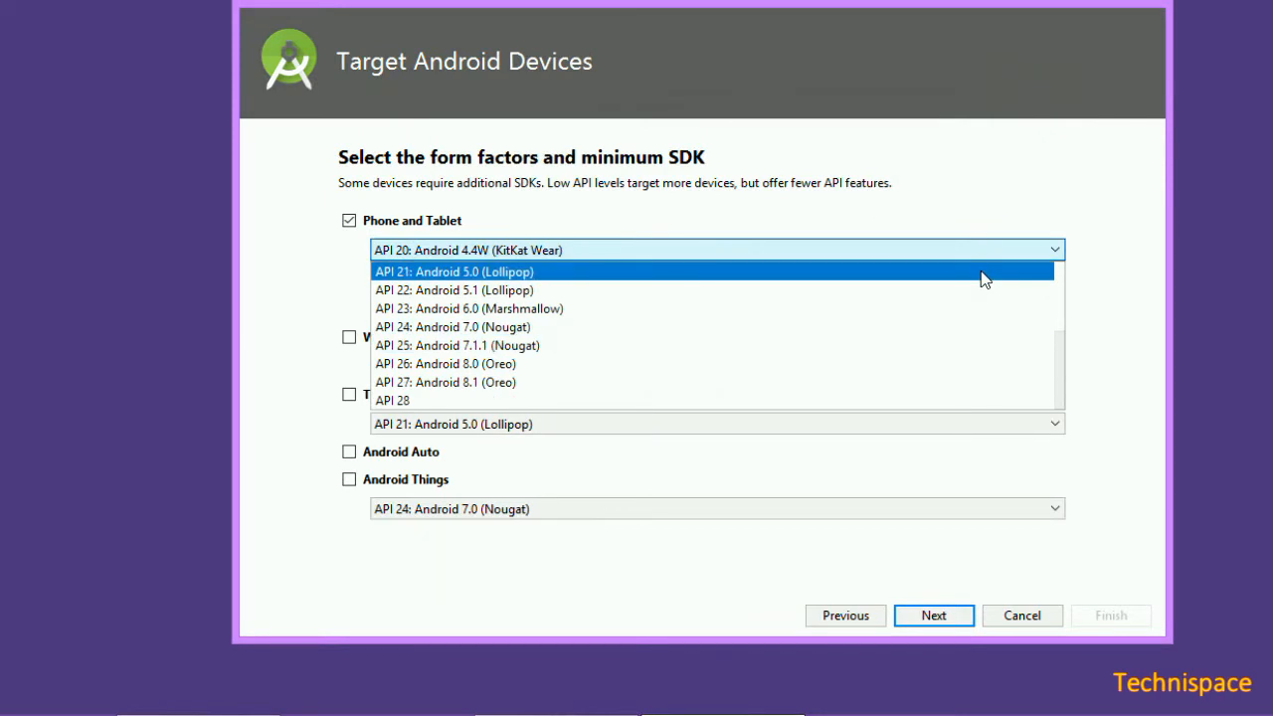
pyautogui.click(933, 614)
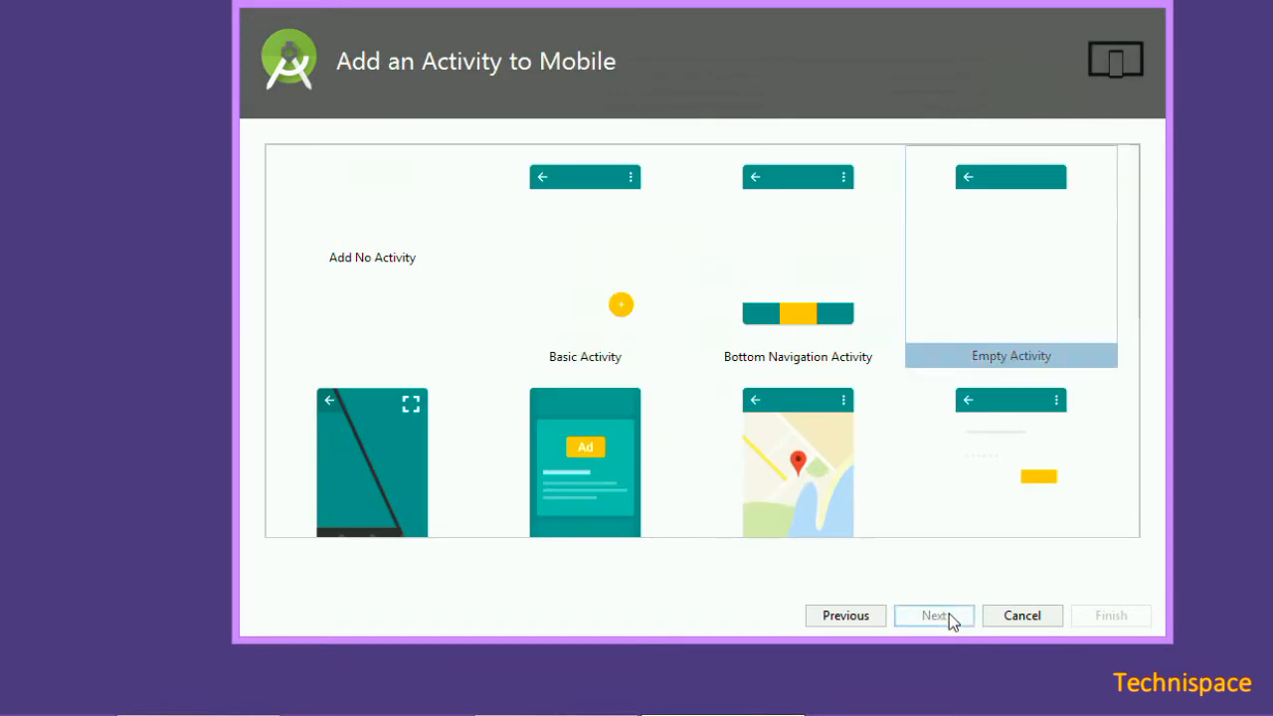
pyautogui.click(1011, 256)
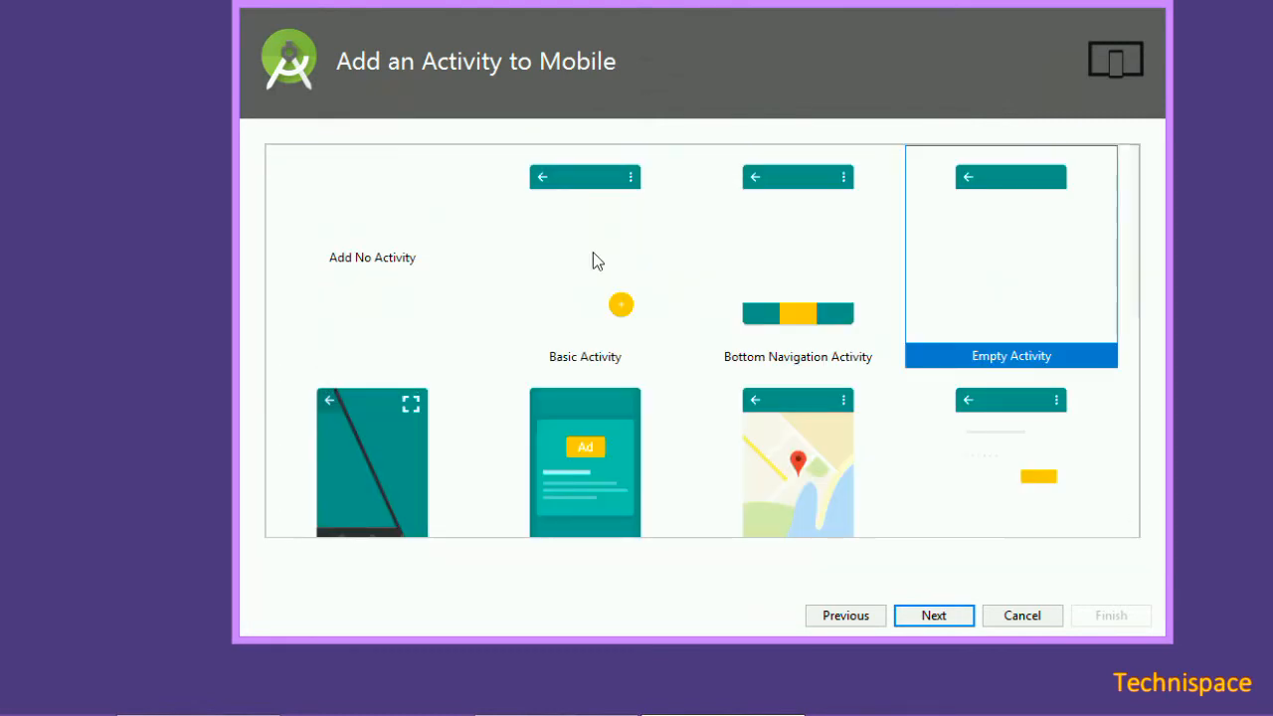
pyautogui.click(933, 614)
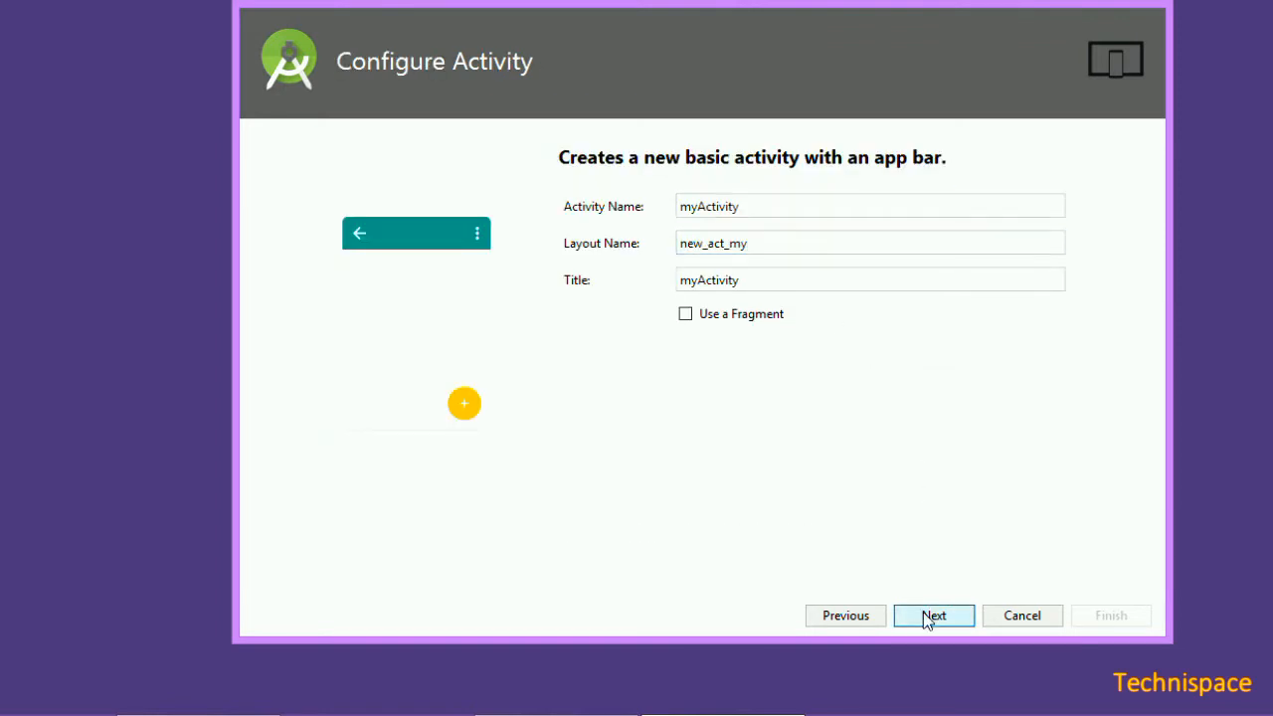
pyautogui.click(933, 615)
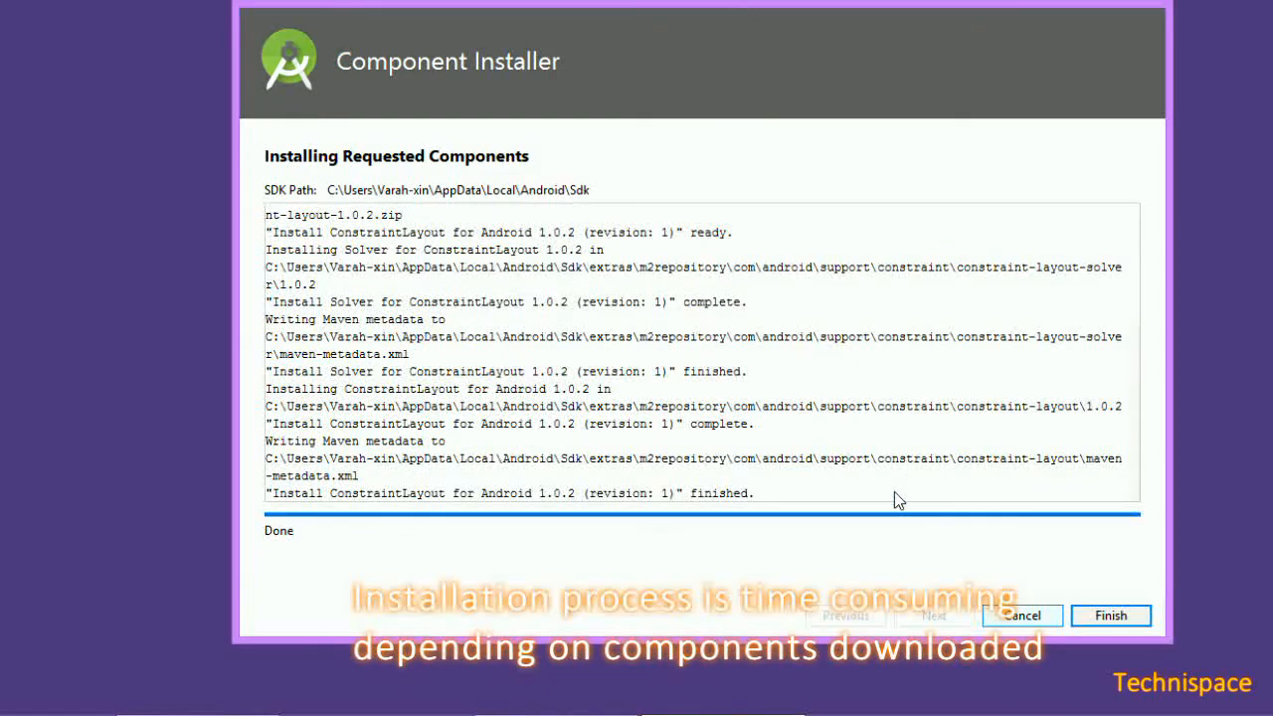
# Finish the Component Installer and allow the Java platform through Windows Firewall.
pyautogui.click(1110, 615)
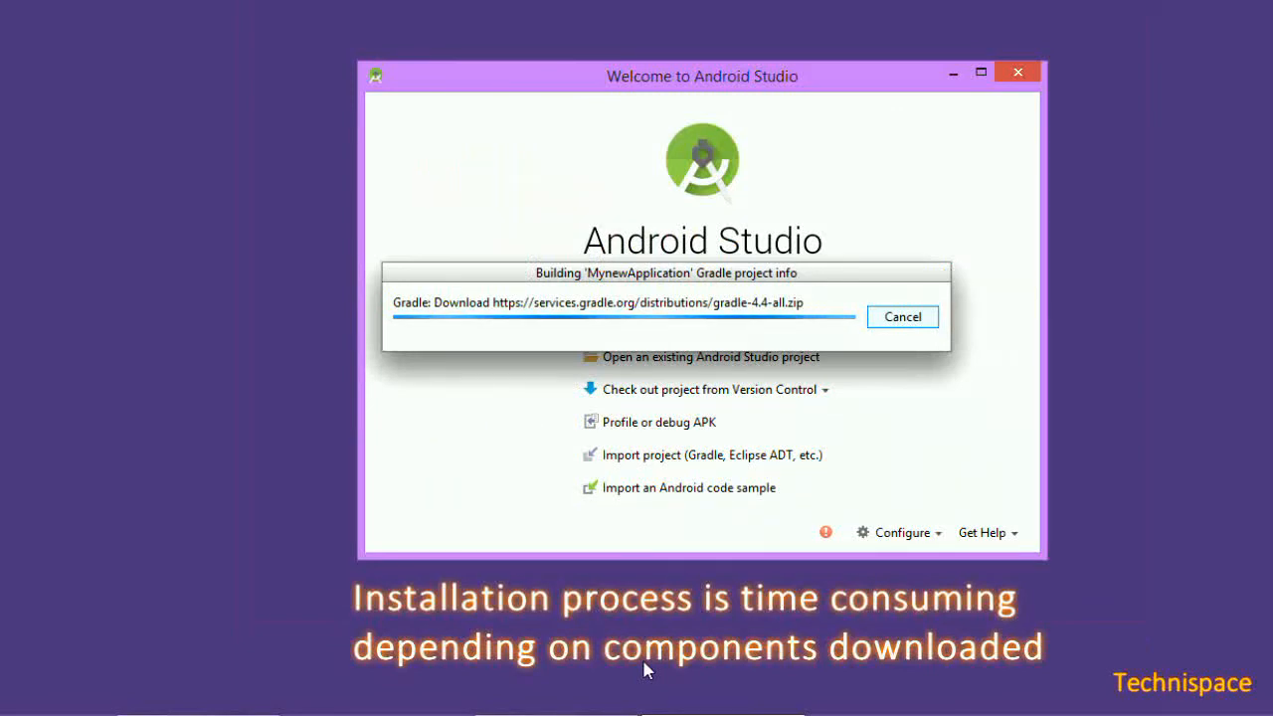
pyautogui.moveTo(513, 637)
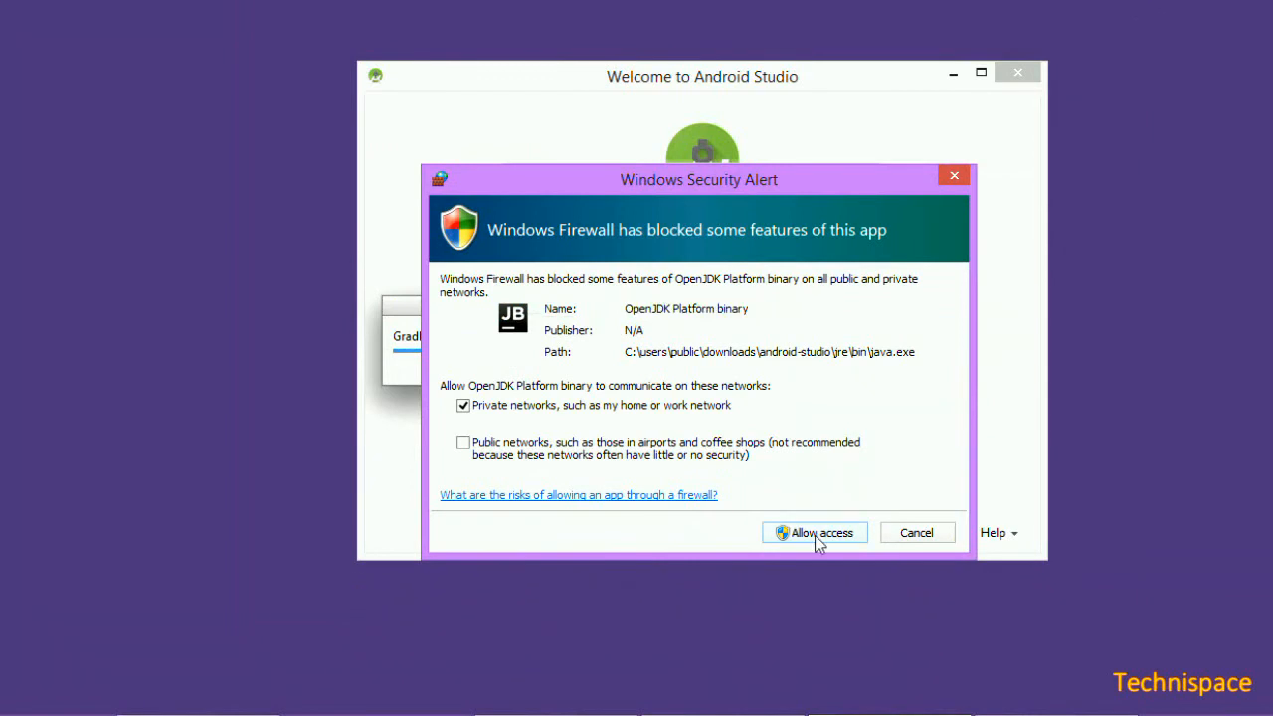
pyautogui.click(813, 533)
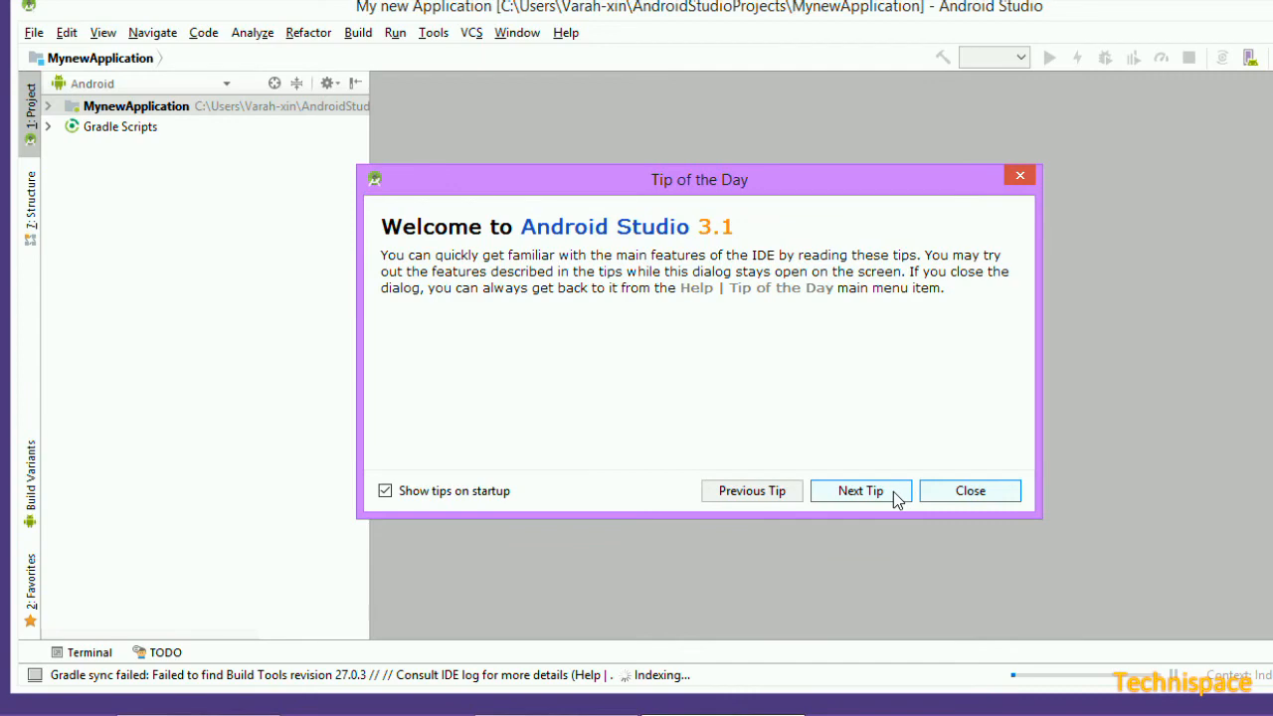
# Step through a few Tip of the Day entries and close the dialog.
pyautogui.click(859, 489)
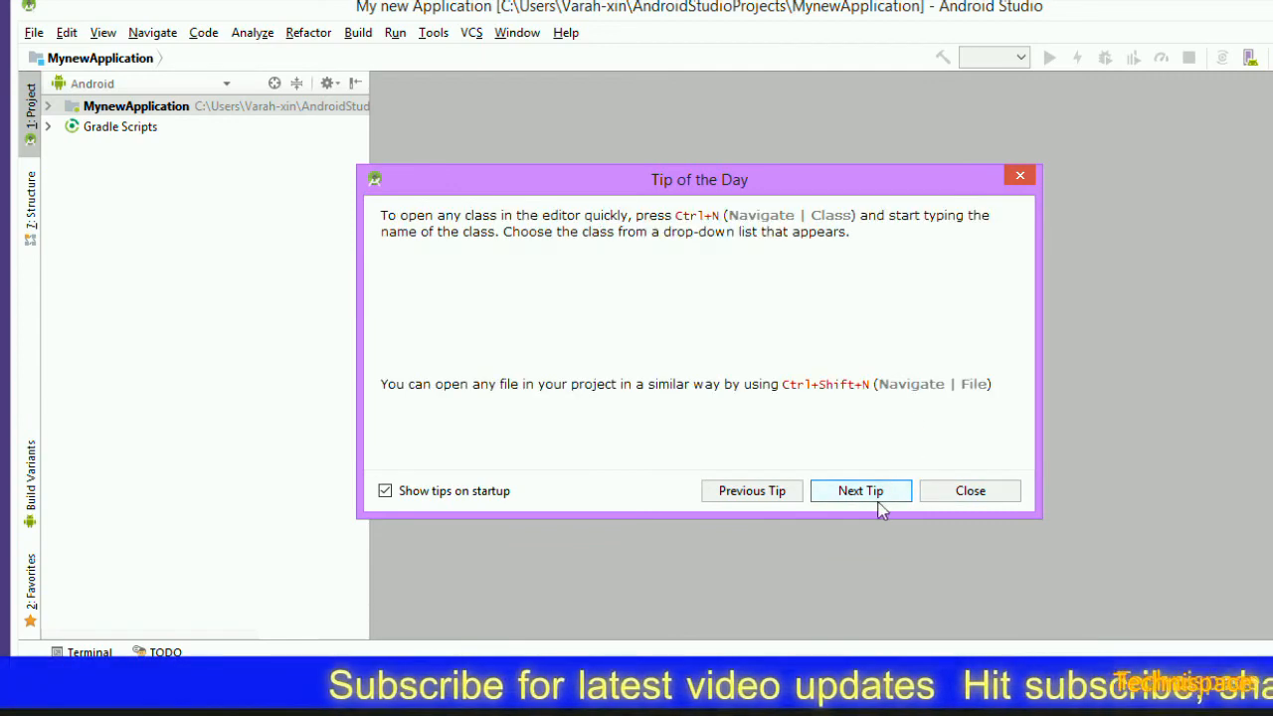
pyautogui.click(859, 490)
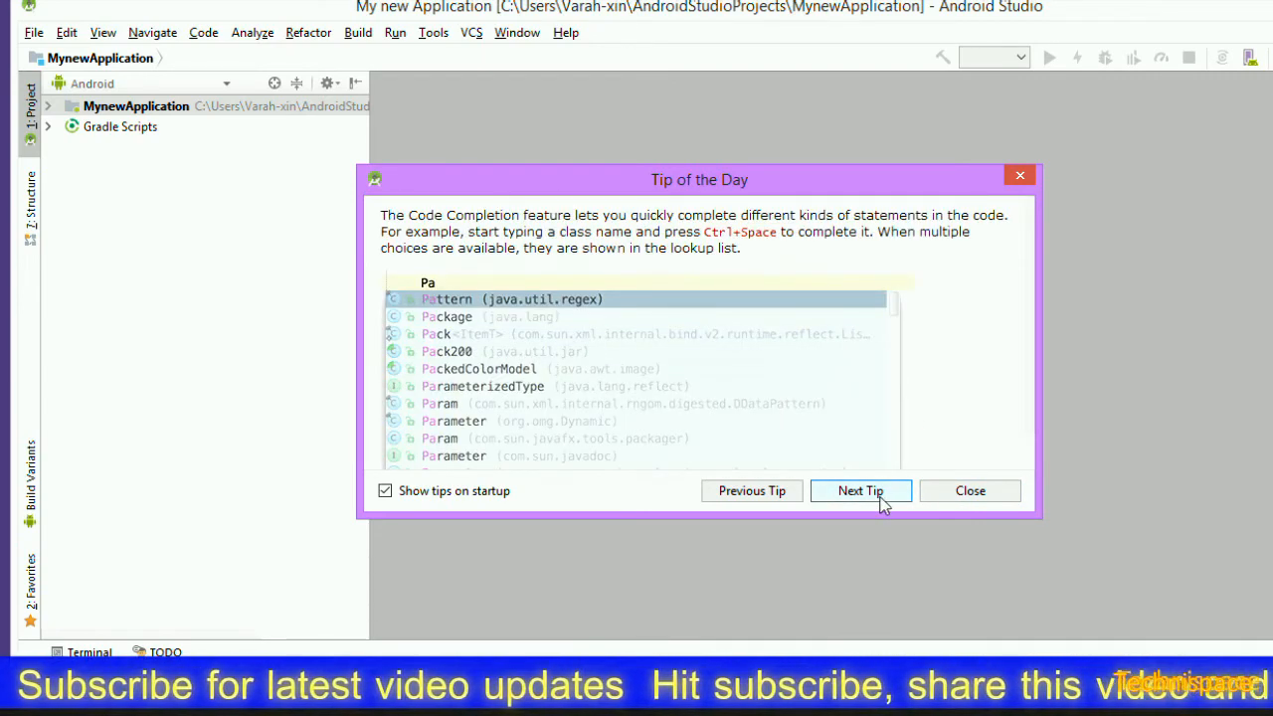
pyautogui.click(860, 489)
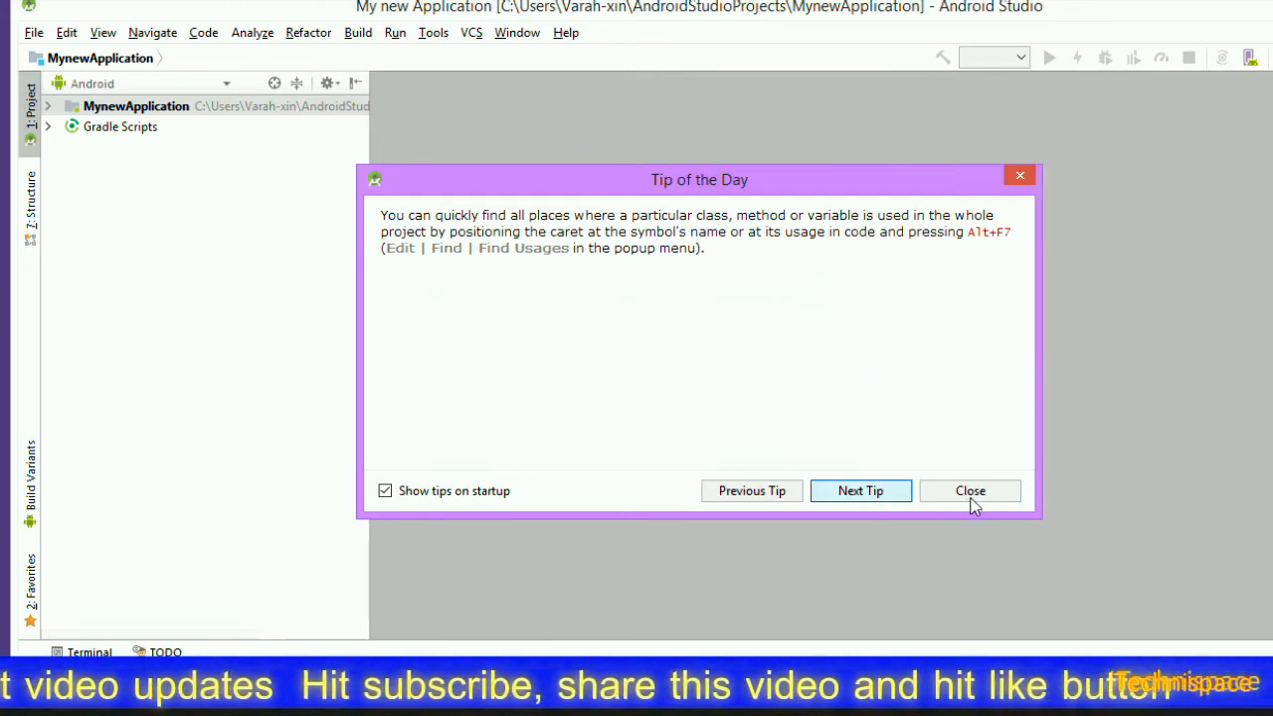
pyautogui.click(970, 489)
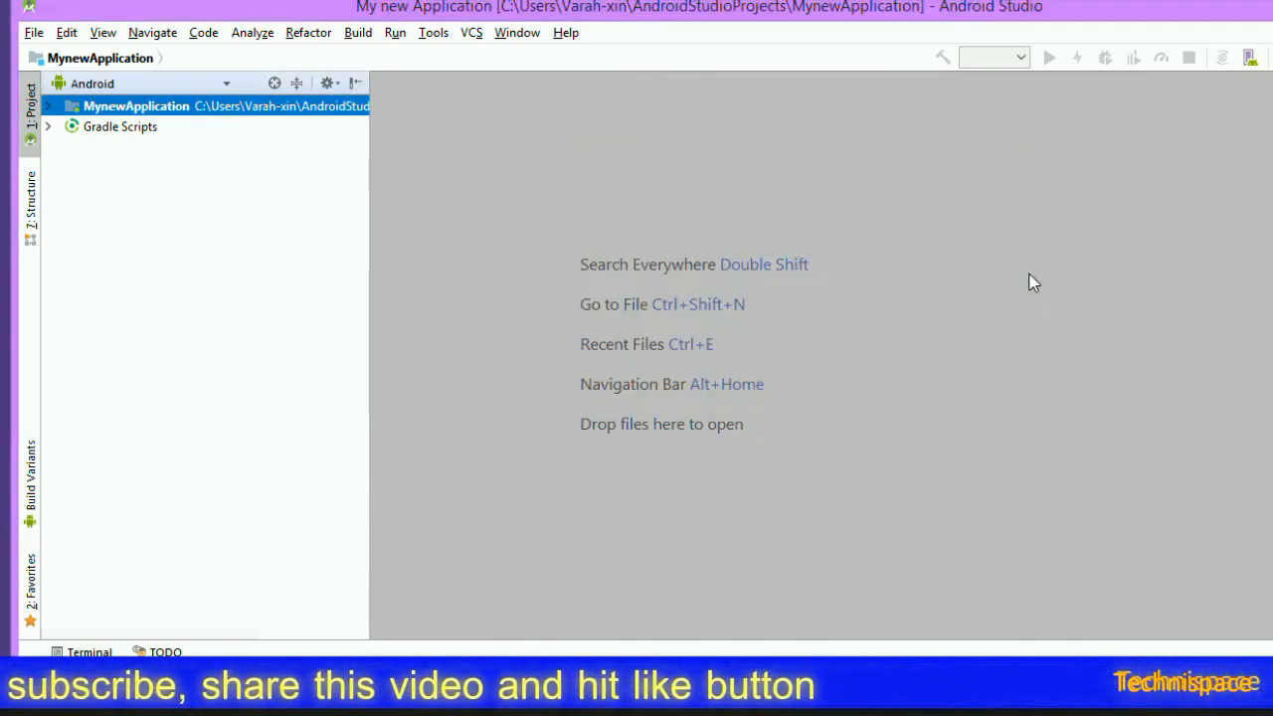